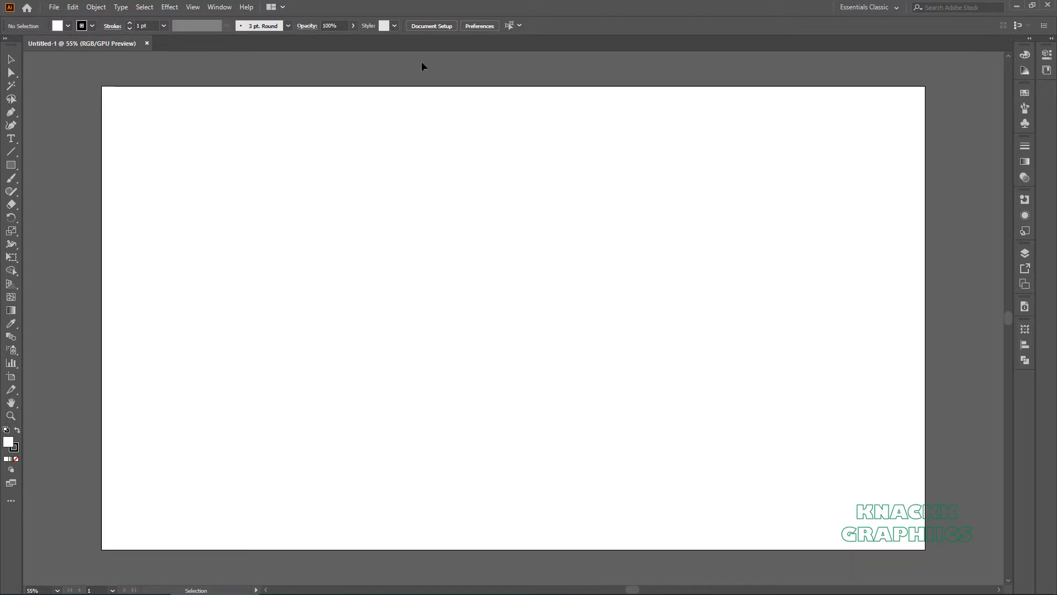
# Step: Draw a red-filled rectangle over the entire artboard and show the Layers panel
pyautogui.click(192, 7)
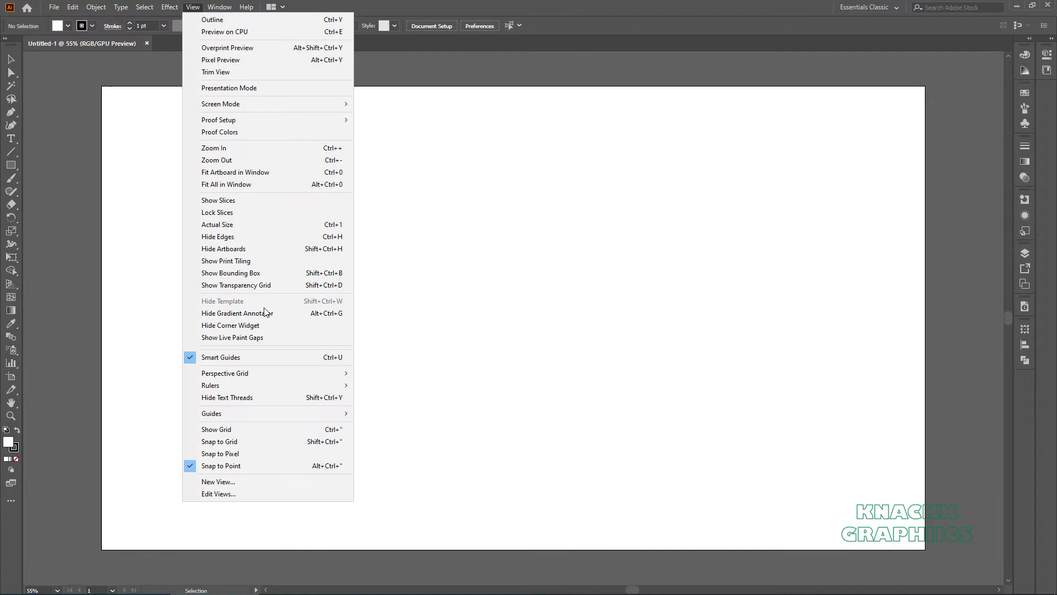
pyautogui.moveTo(293, 357)
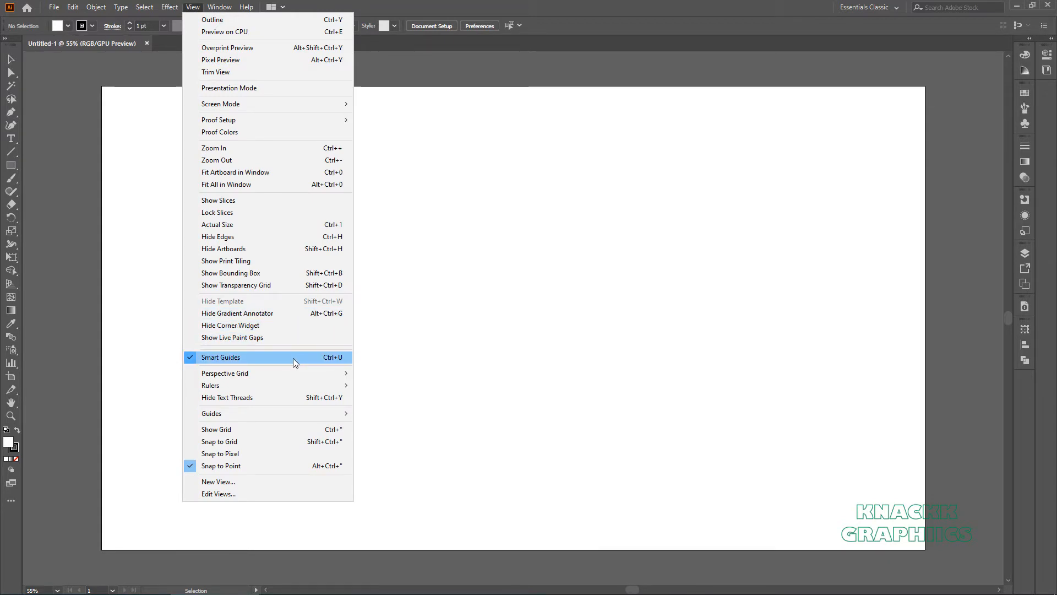
pyautogui.click(220, 357)
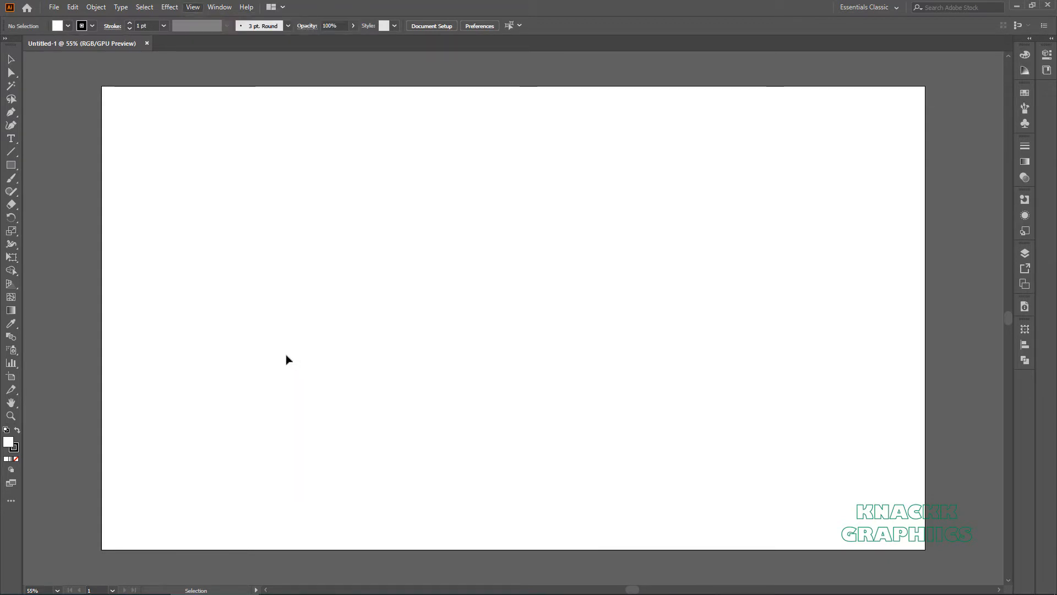
pyautogui.click(11, 164)
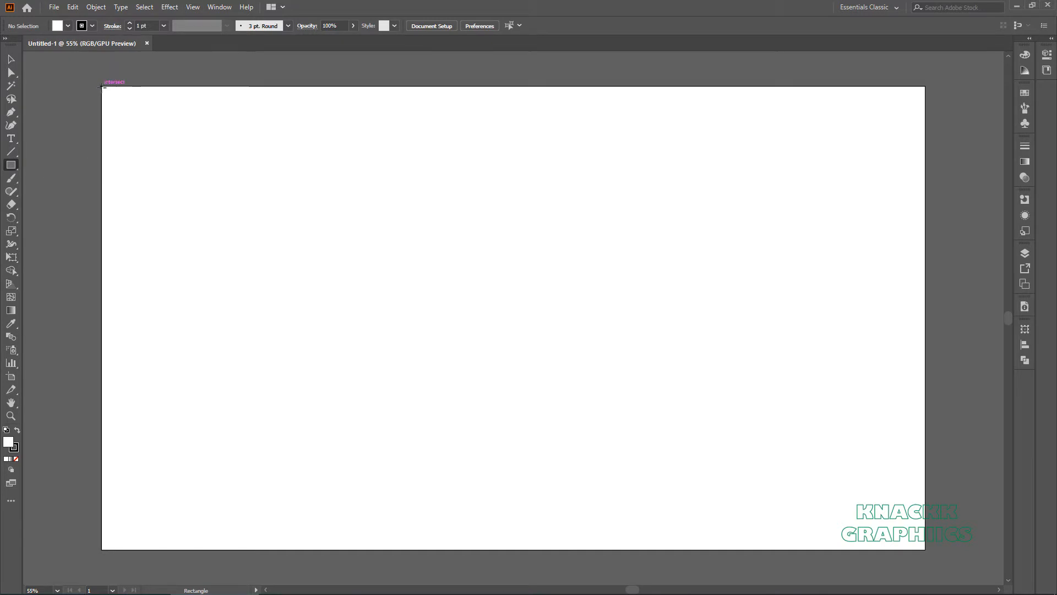
pyautogui.moveTo(103, 87); pyautogui.dragTo(922, 549)
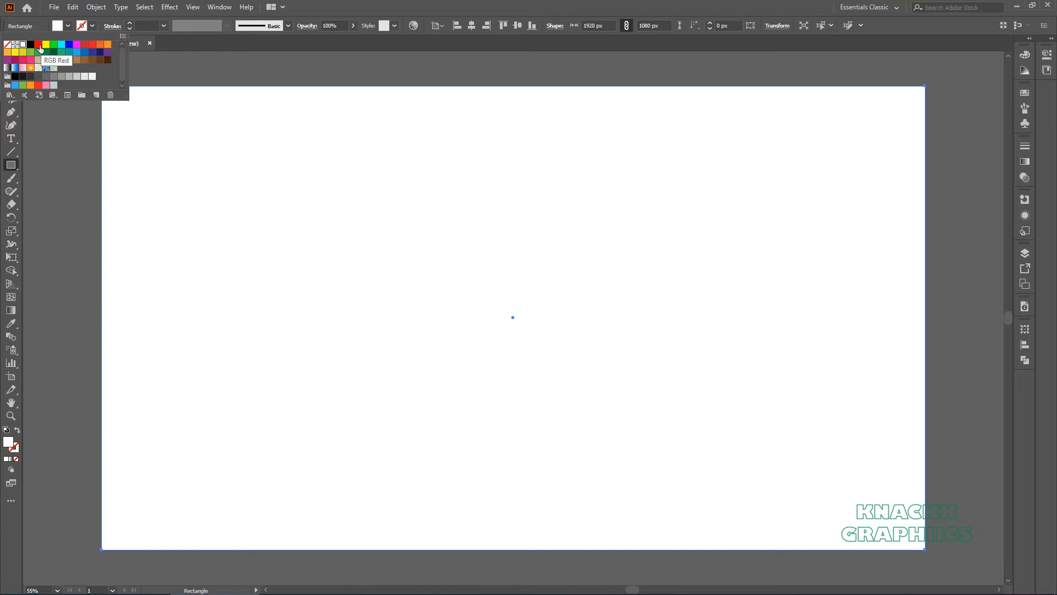
pyautogui.click(38, 44)
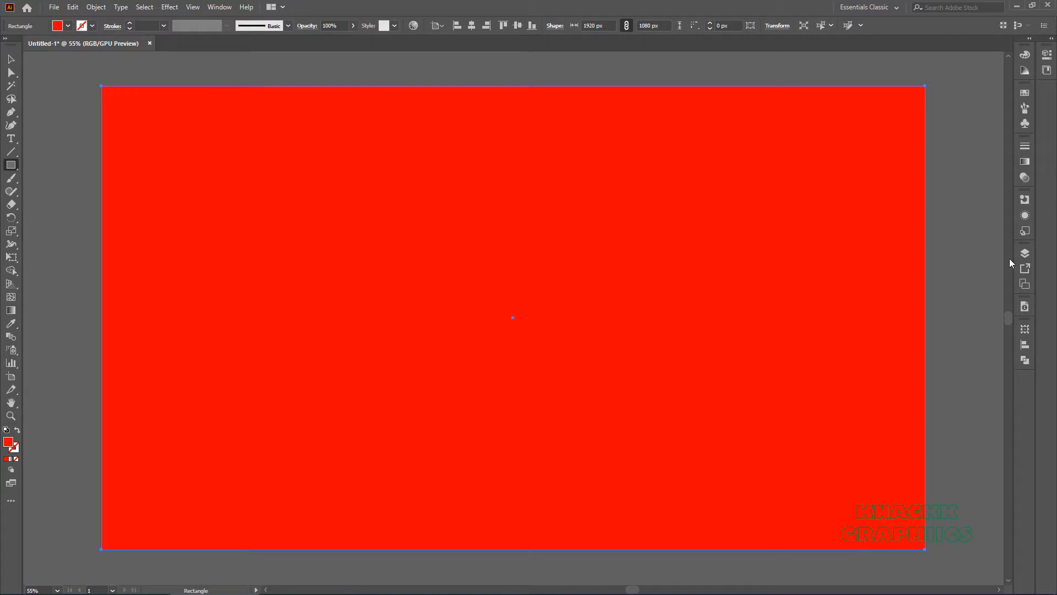
pyautogui.click(1025, 253)
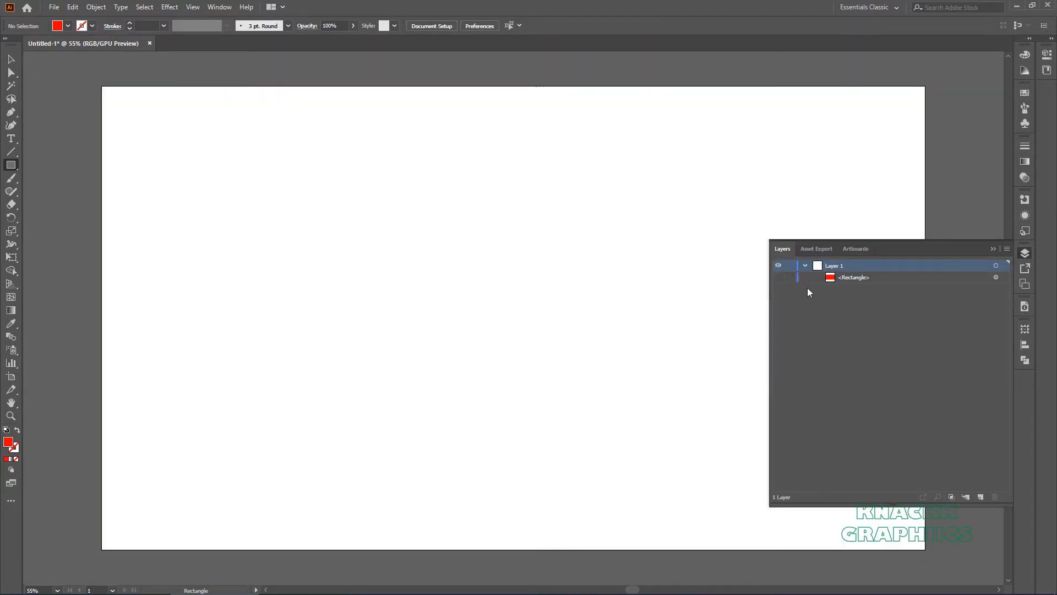
# Step: Draw a diagonal line from top-left corner to centre with a 10 pt orange-red stroke
pyautogui.click(1025, 253)
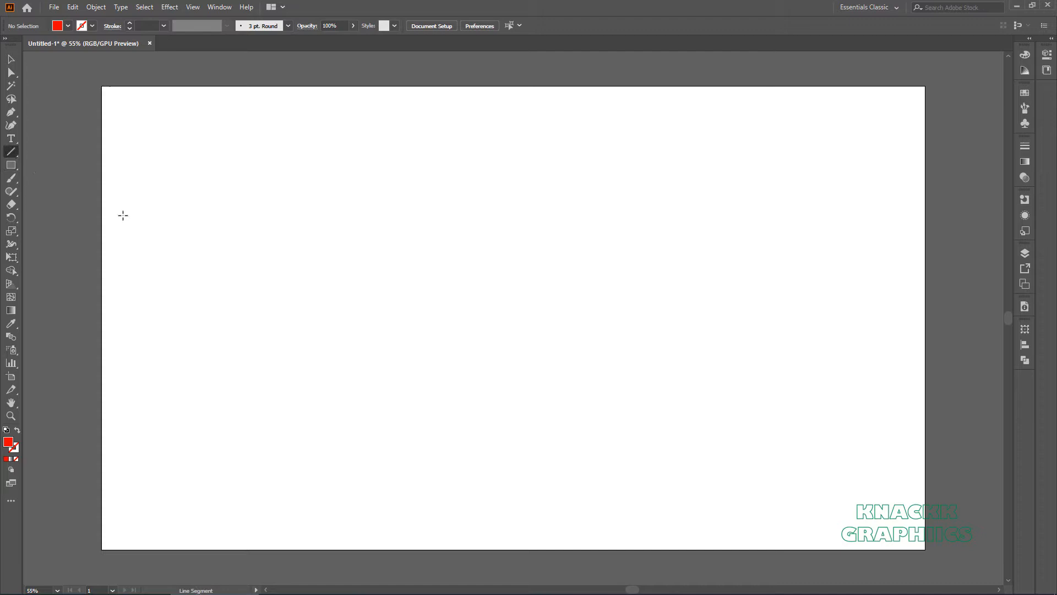
pyautogui.moveTo(513, 319)
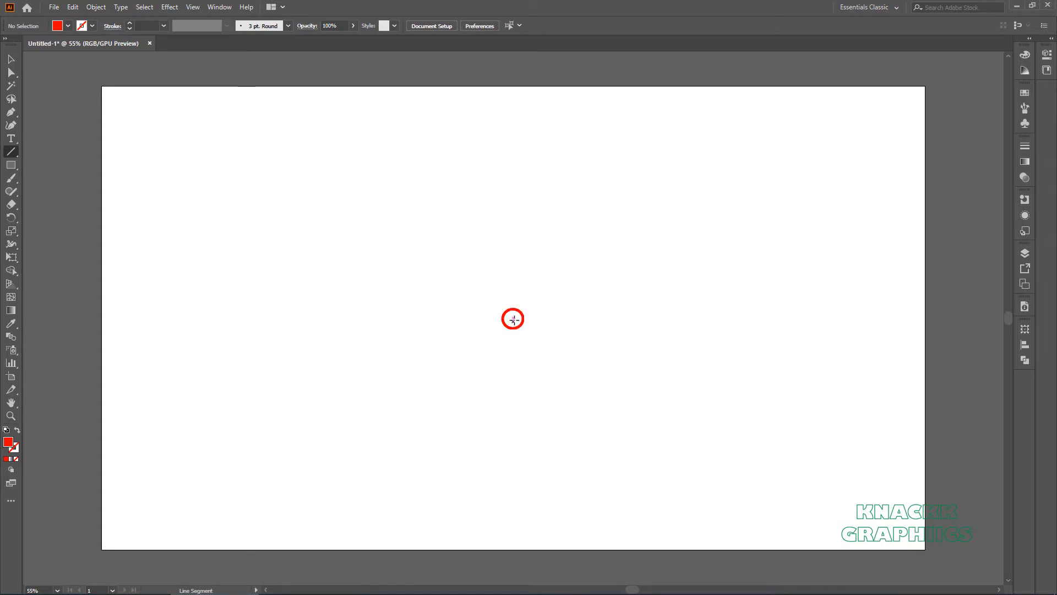
pyautogui.moveTo(513, 319); pyautogui.dragTo(302, 246)
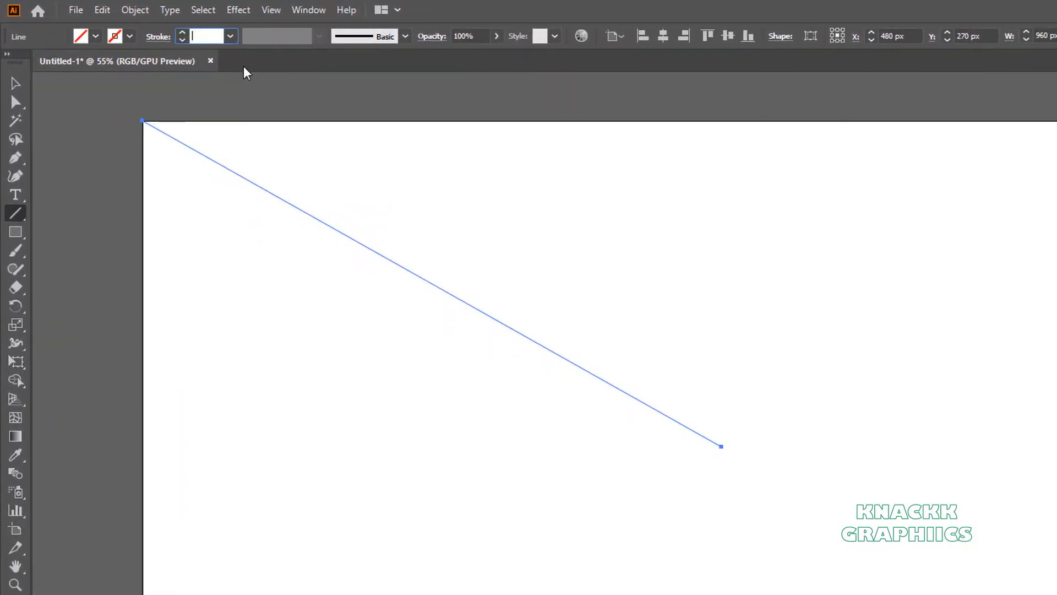
pyautogui.write('10 pt')
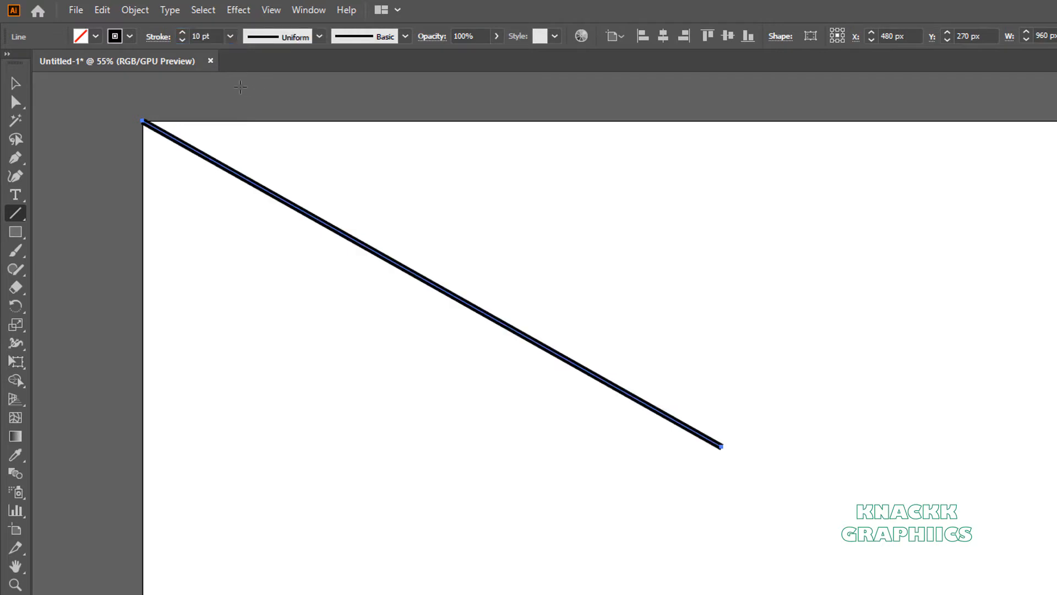
pyautogui.click(129, 36)
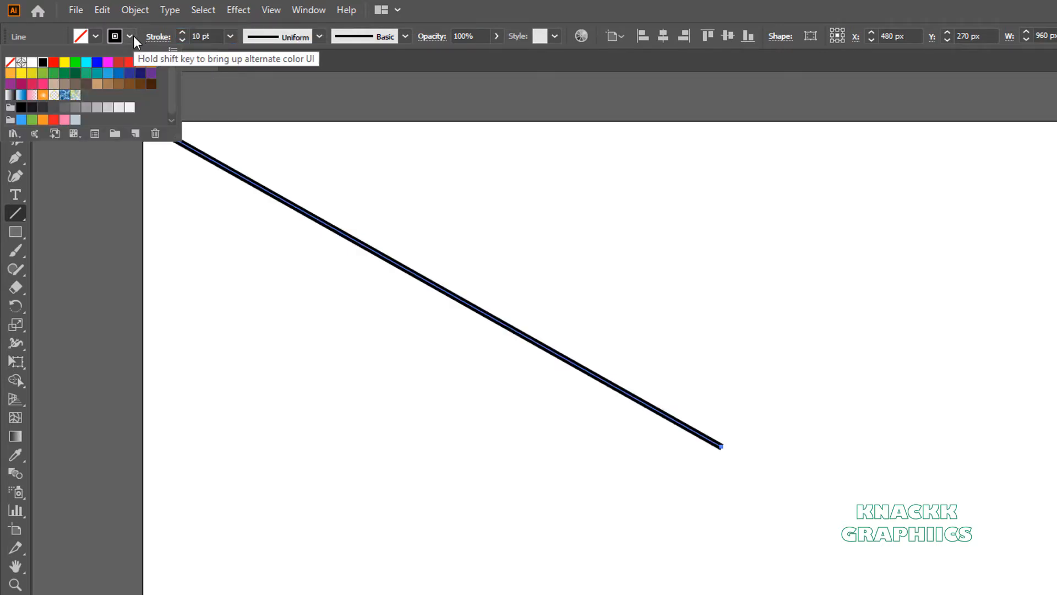
pyautogui.click(141, 63)
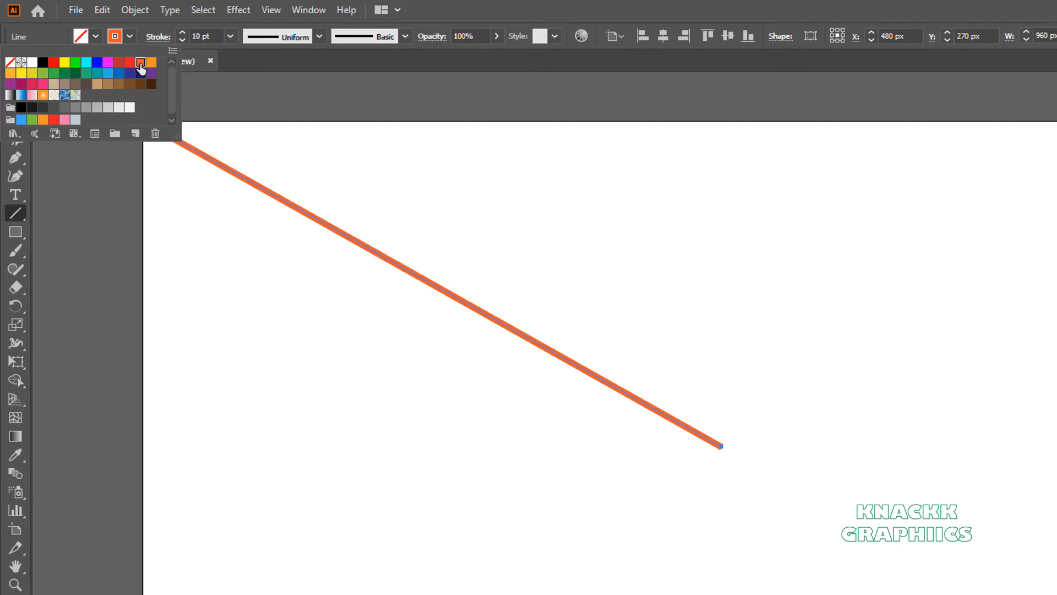
# Step: Turn the line into round-capped dots with dash 0 and gap 21
pyautogui.click(160, 36)
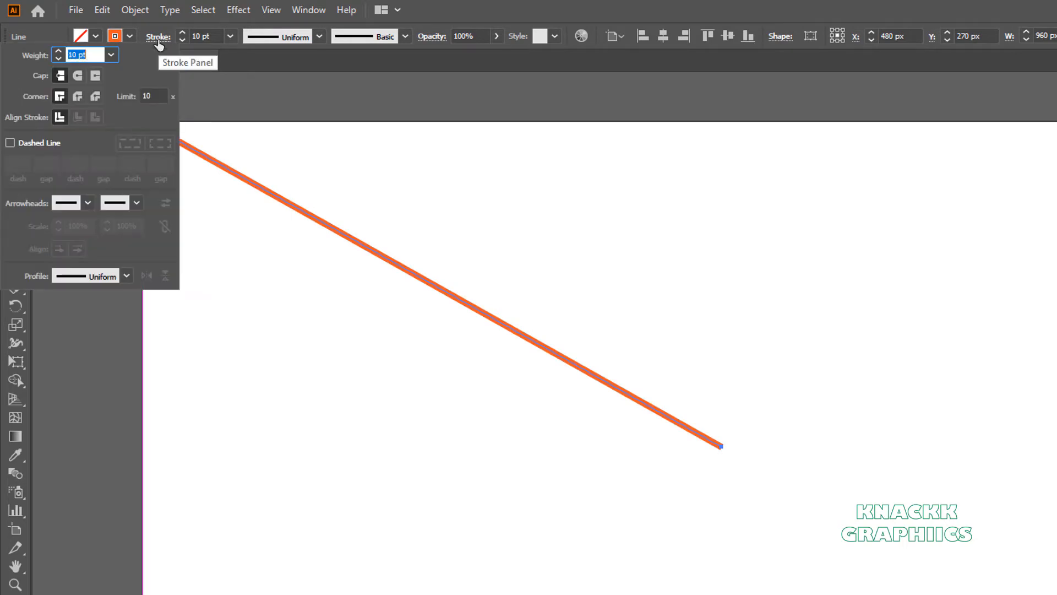
pyautogui.click(78, 75)
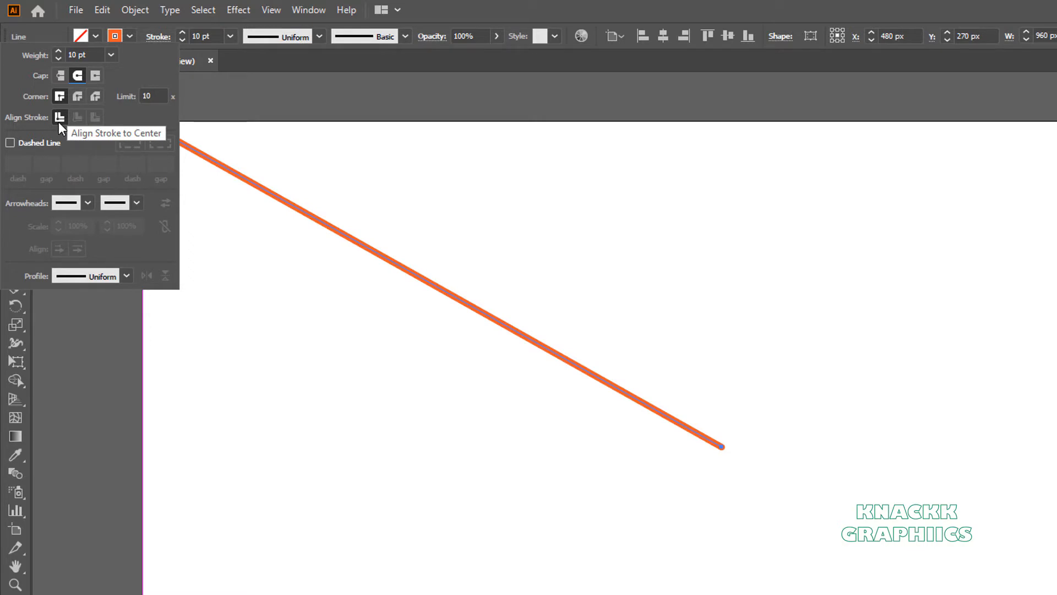
pyautogui.click(10, 142)
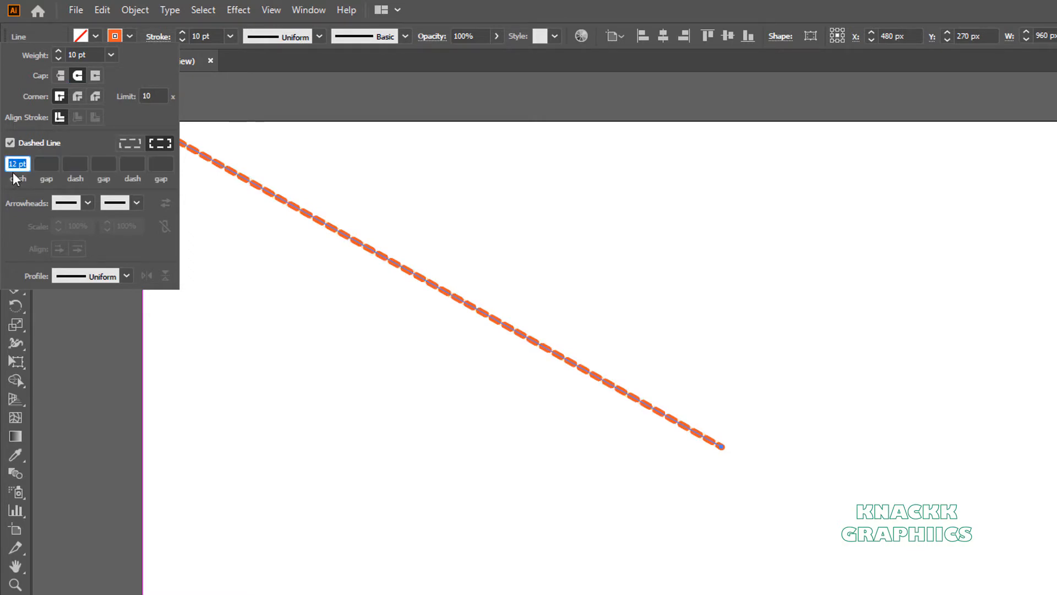
pyautogui.write('0')
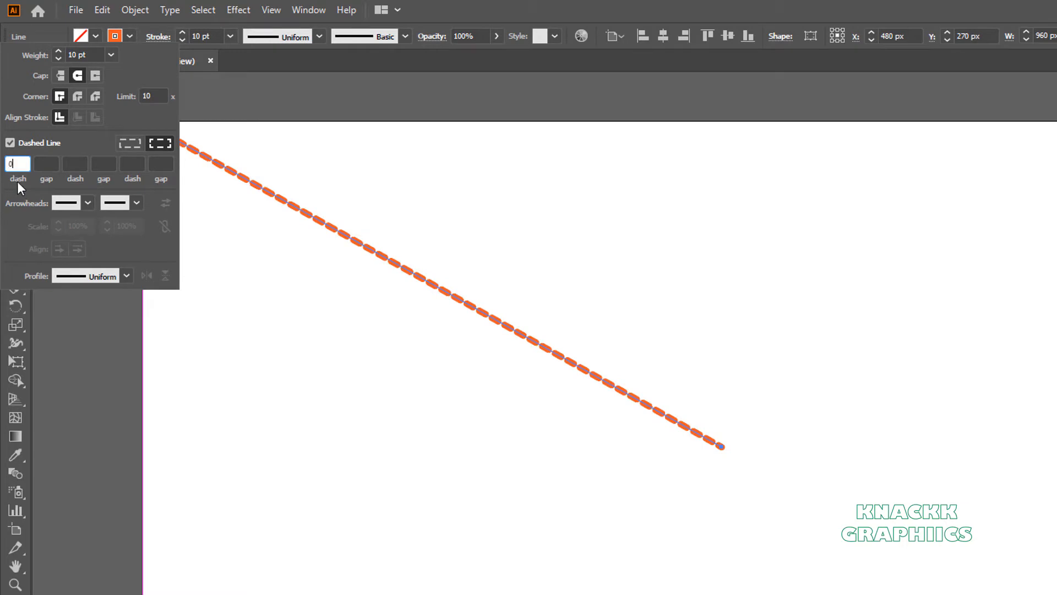
pyautogui.write('21')
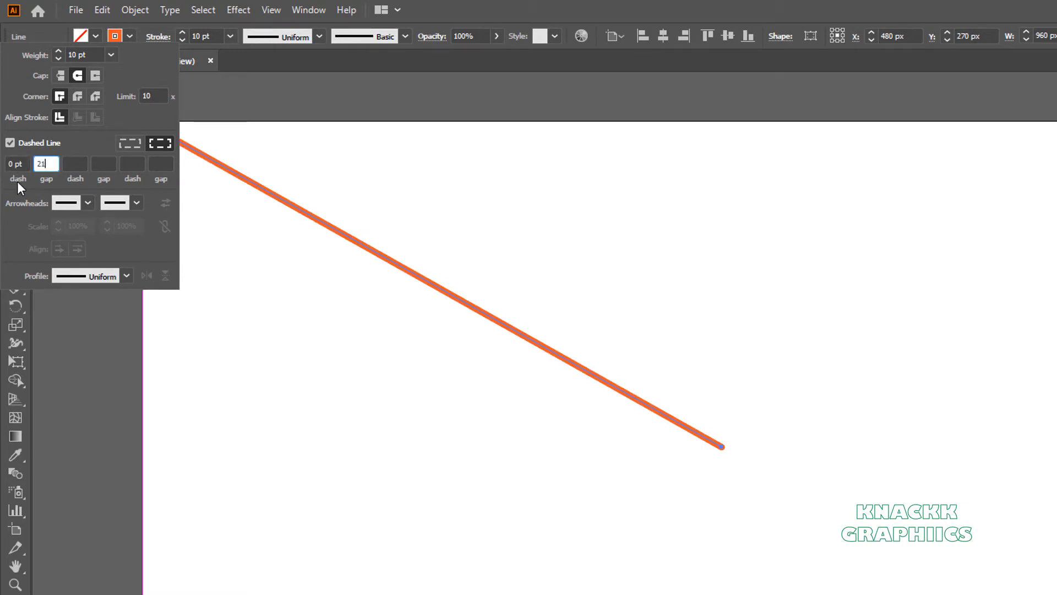
pyautogui.press('Tab')
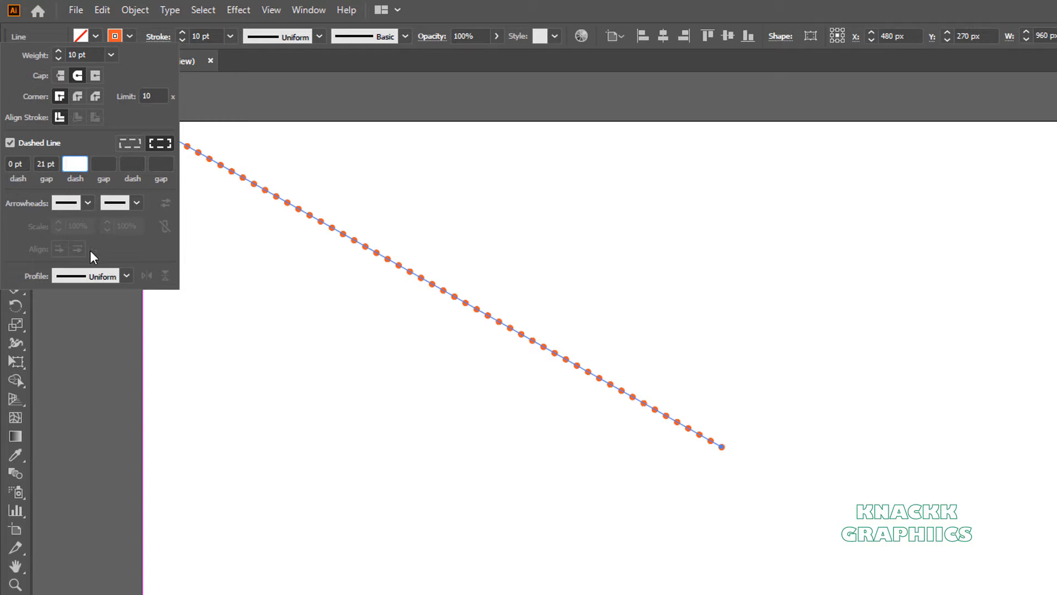
# Step: Apply a flipped tapered width profile so dots grow toward the corner
pyautogui.click(125, 276)
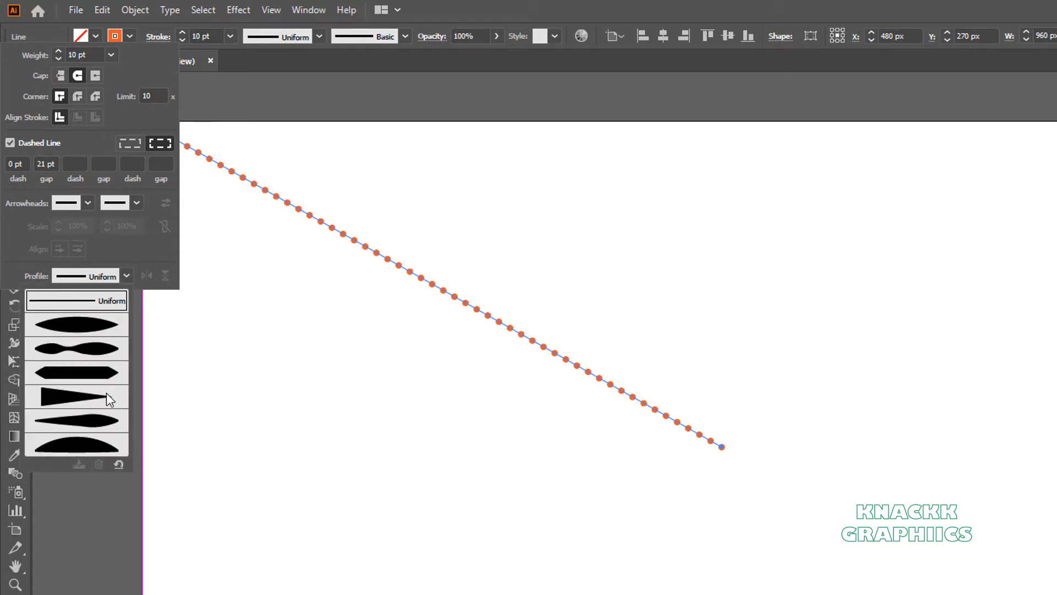
pyautogui.click(76, 396)
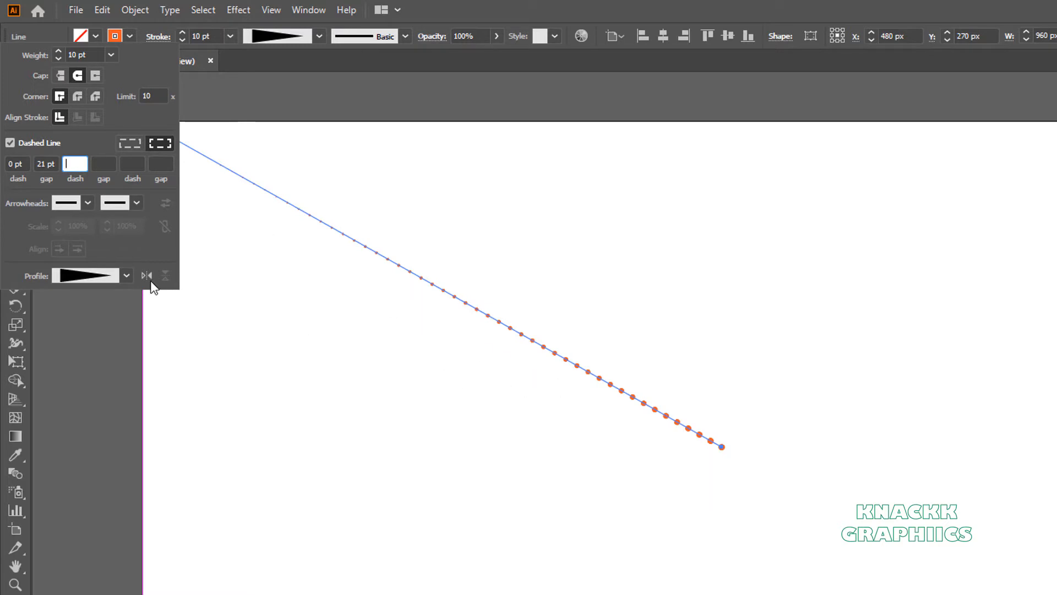
pyautogui.click(147, 276)
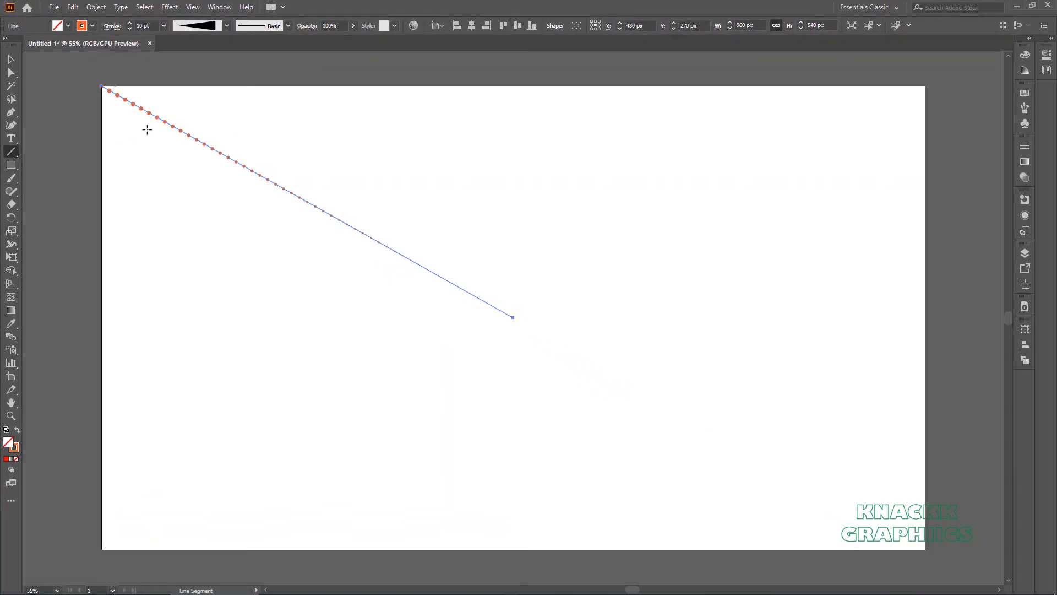
# Step: Add a Transform effect repeating the dotted line 119 times at 3° steps
pyautogui.click(169, 7)
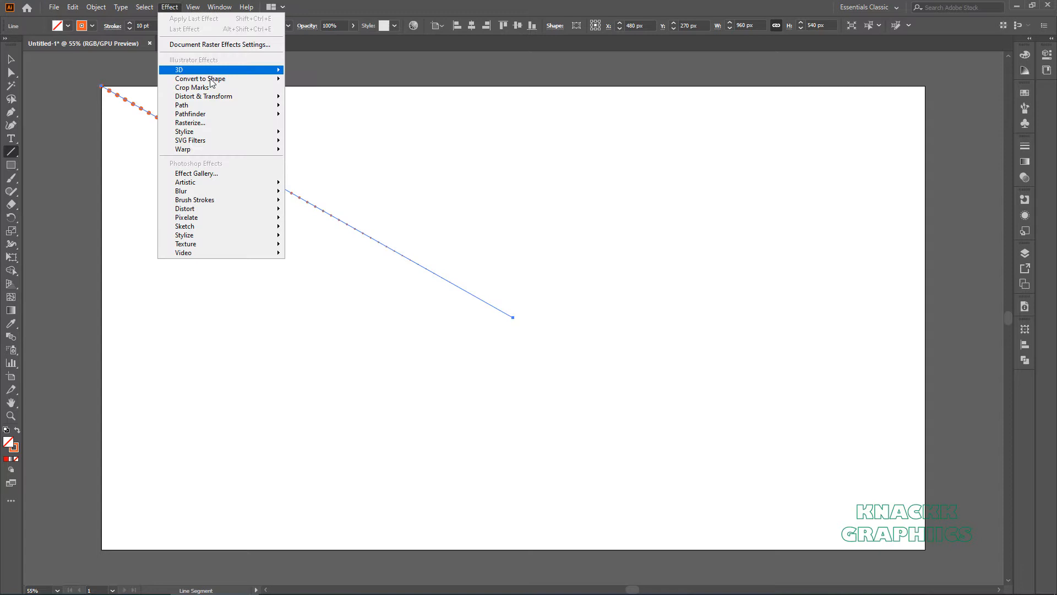
pyautogui.moveTo(203, 96)
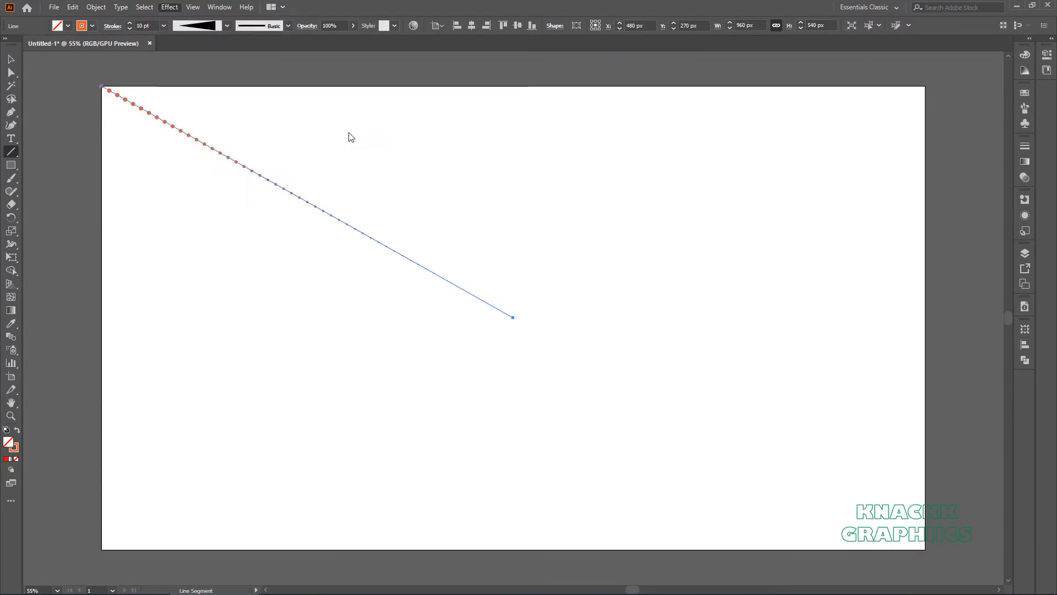
pyautogui.click(169, 6)
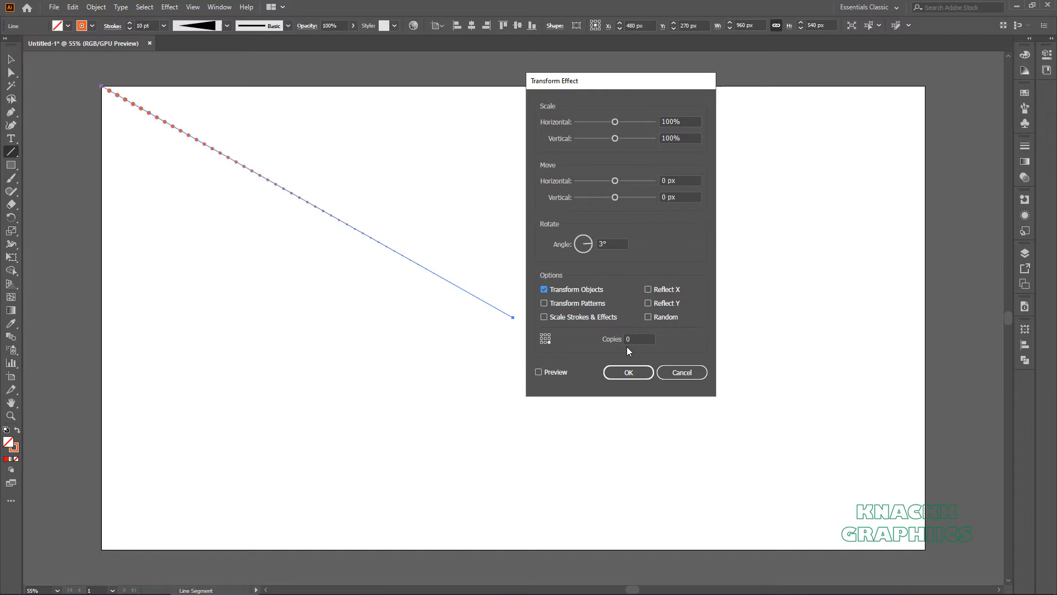
pyautogui.click(639, 339)
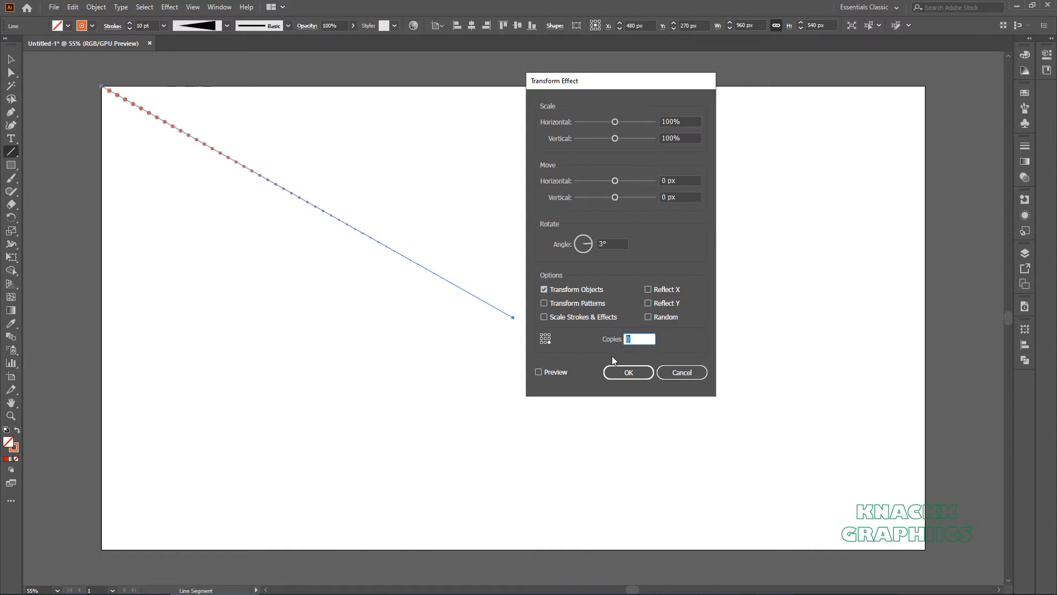
pyautogui.write('119')
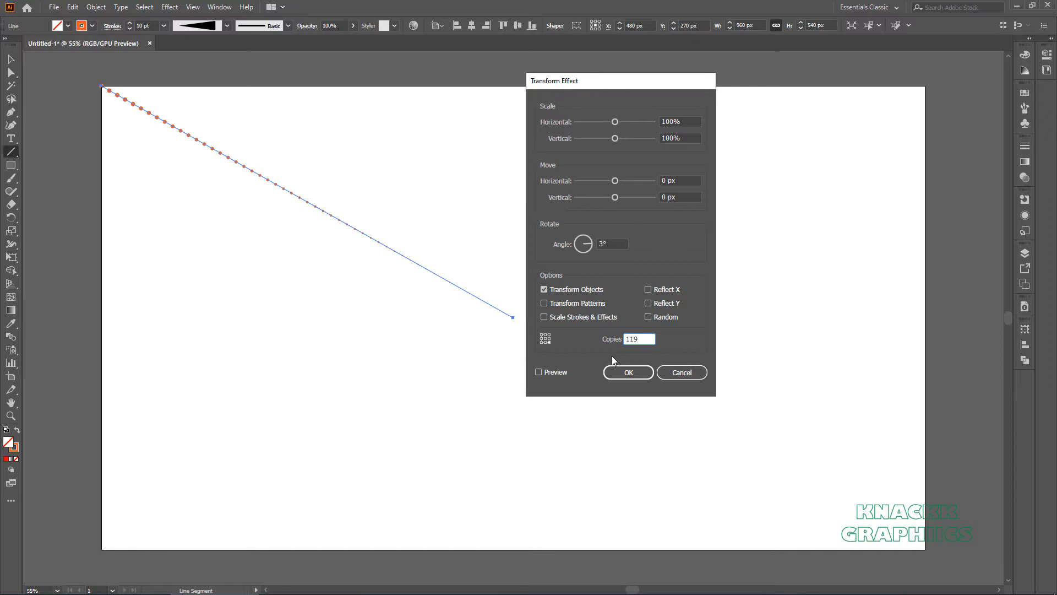
pyautogui.click(627, 372)
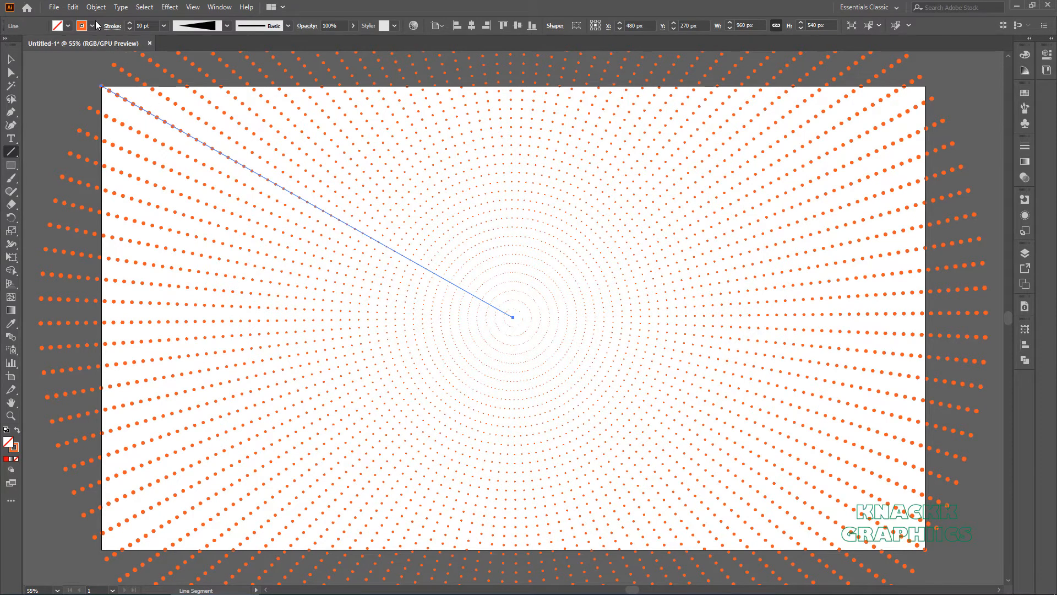
# Step: Set the line's stroke weight to 150 pt with butt caps
pyautogui.click(71, 6)
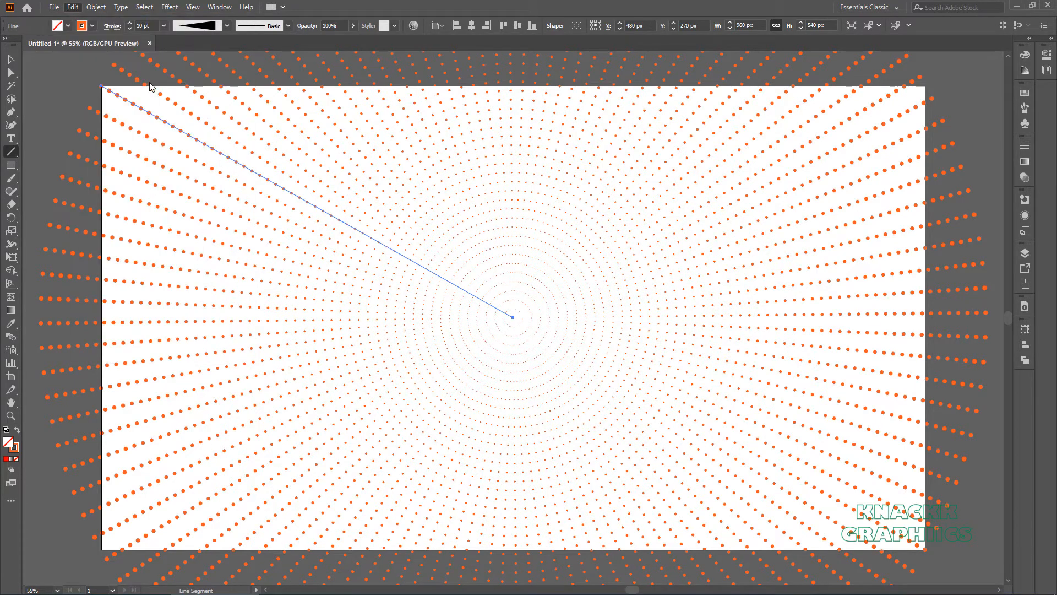
pyautogui.click(112, 26)
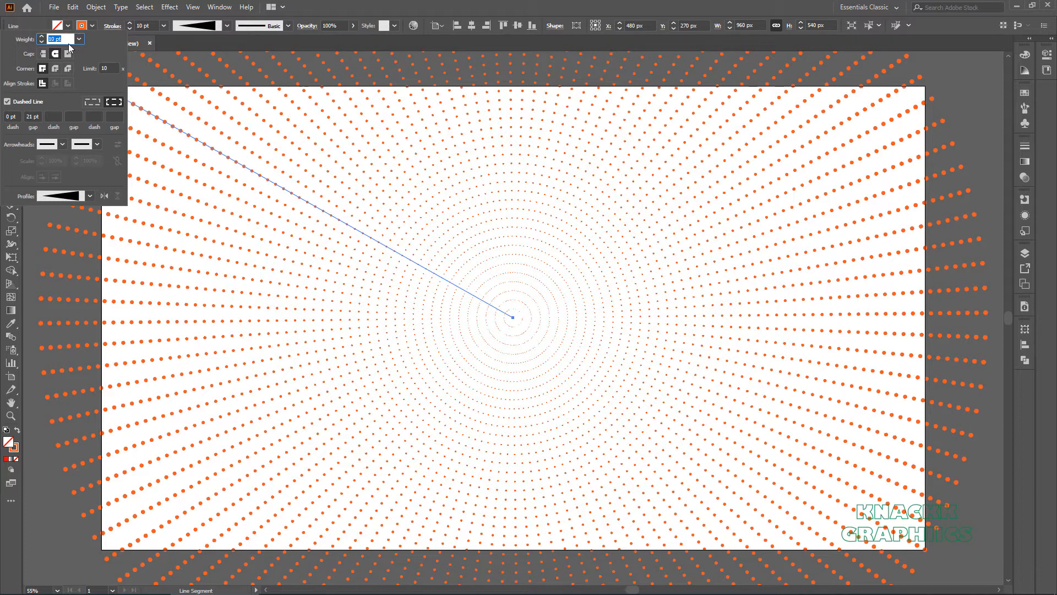
pyautogui.write('150')
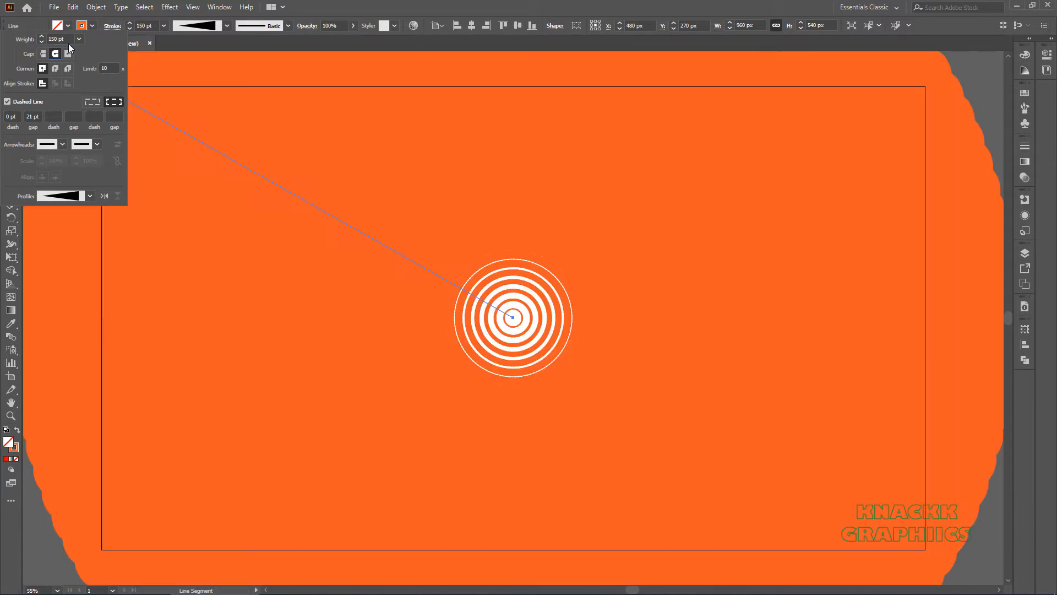
pyautogui.moveTo(43, 54)
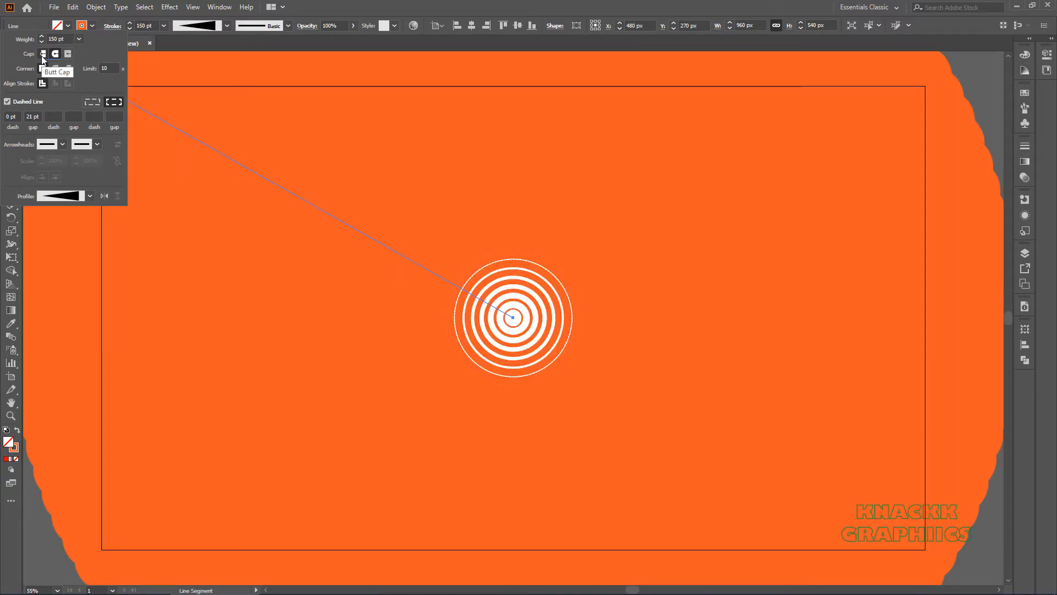
pyautogui.click(42, 54)
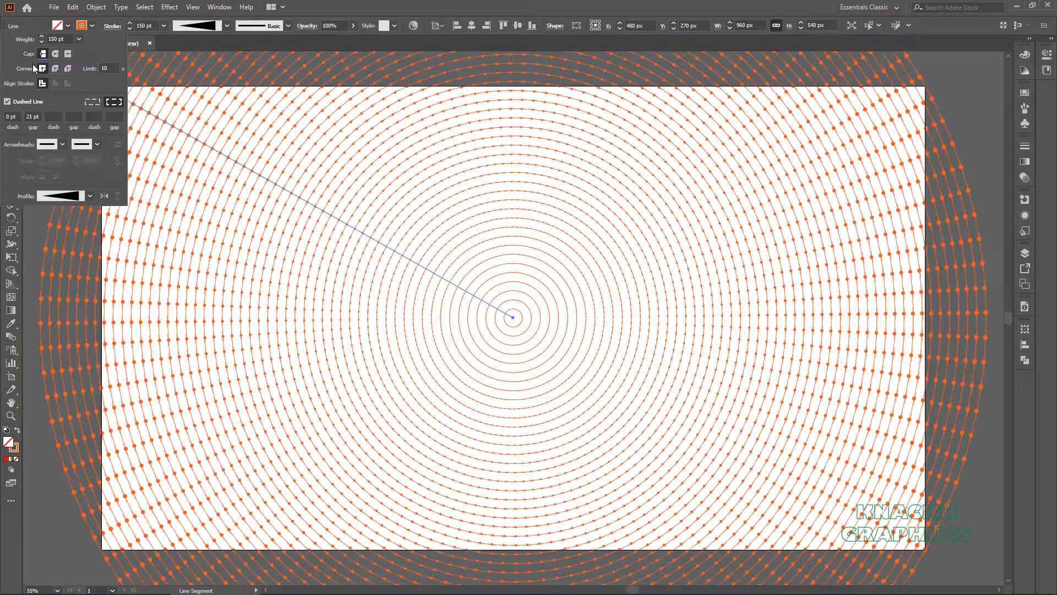
pyautogui.click(7, 101)
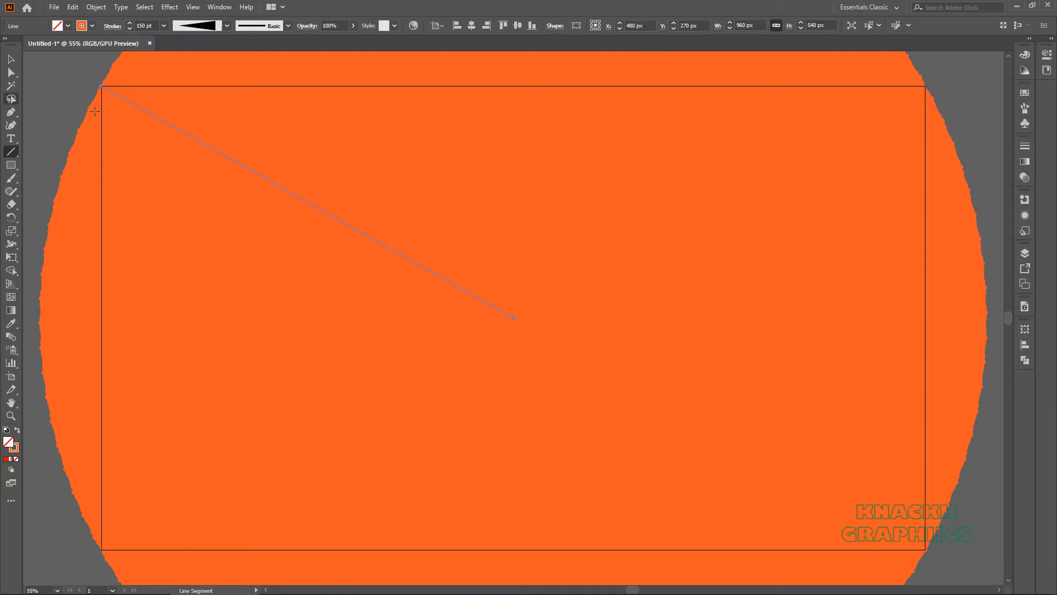
pyautogui.moveTo(217, 167)
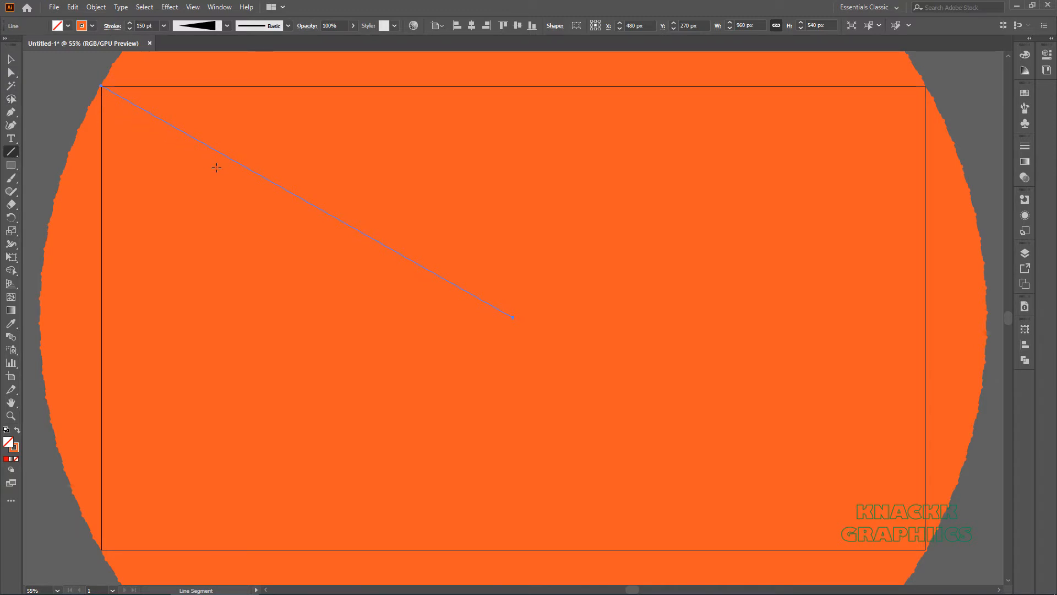
pyautogui.moveTo(229, 172)
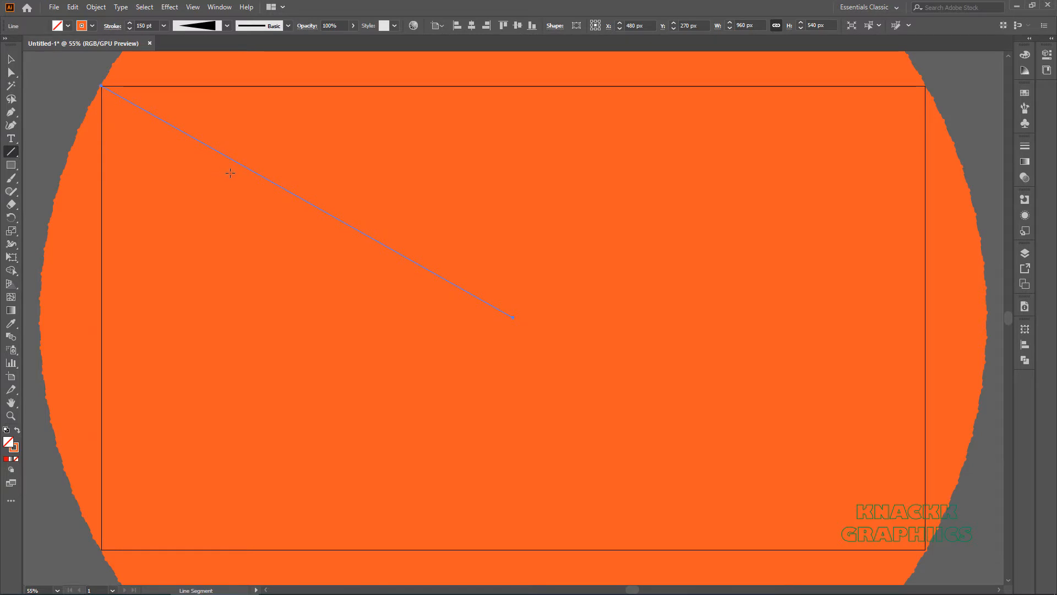
pyautogui.moveTo(1025, 215)
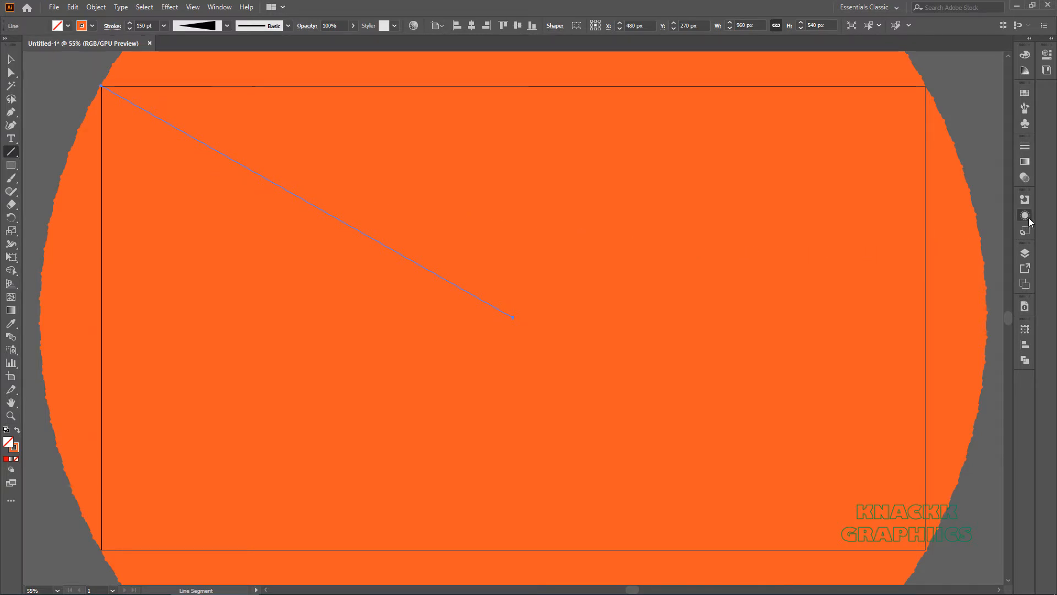
# Step: Change the Transform effect to 23 copies at 15° and lower opacity to 49%
pyautogui.click(1024, 216)
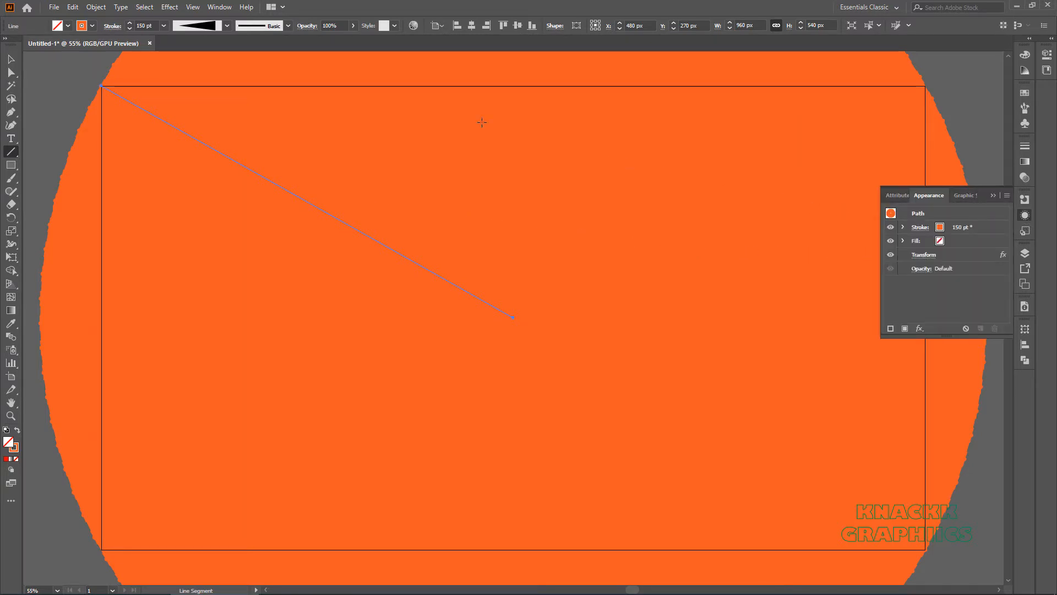
pyautogui.click(219, 6)
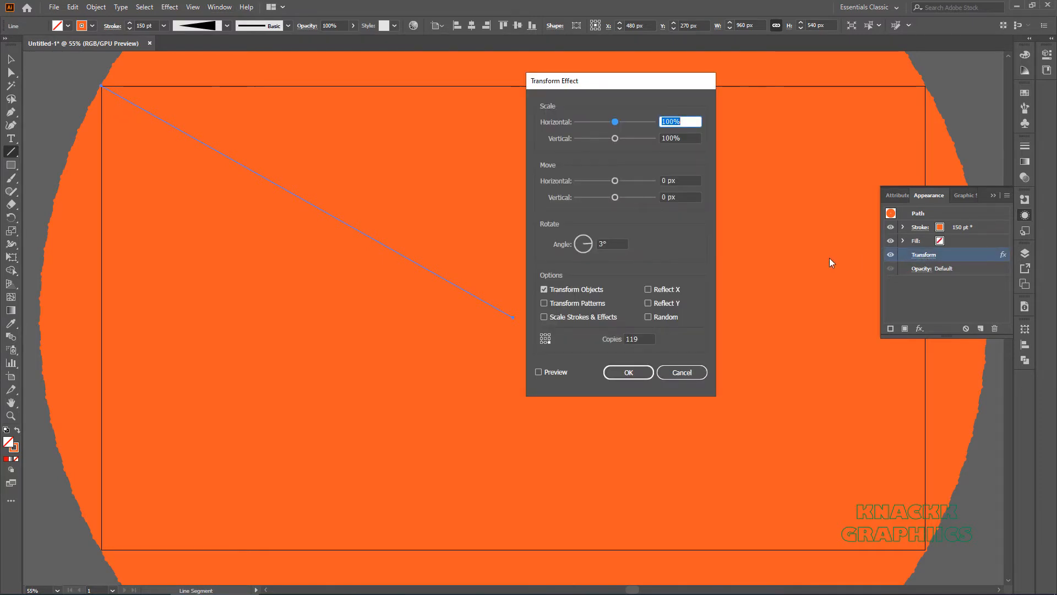
pyautogui.moveTo(661, 253)
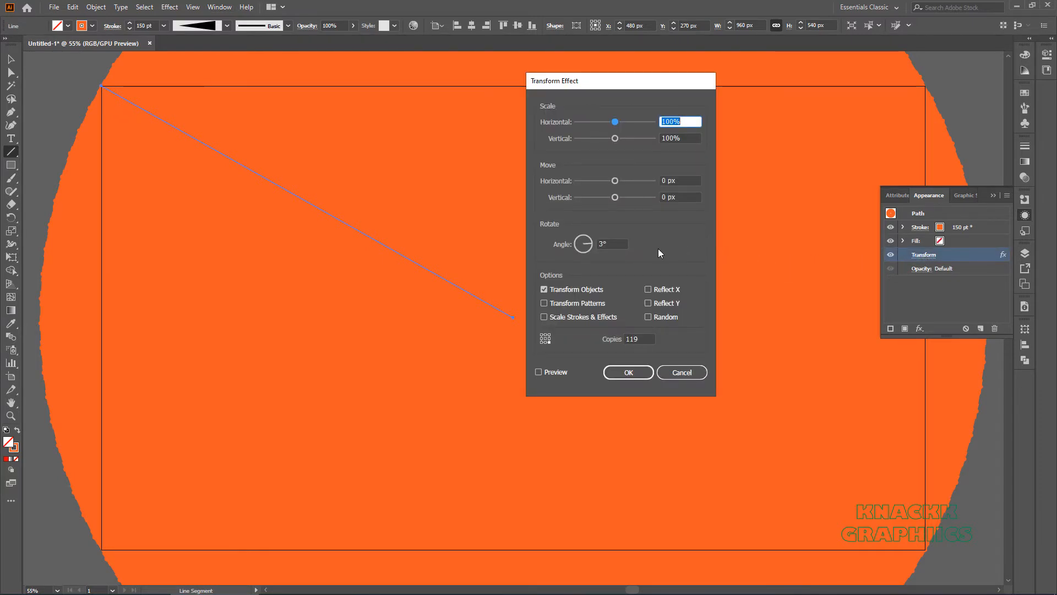
pyautogui.moveTo(627, 252)
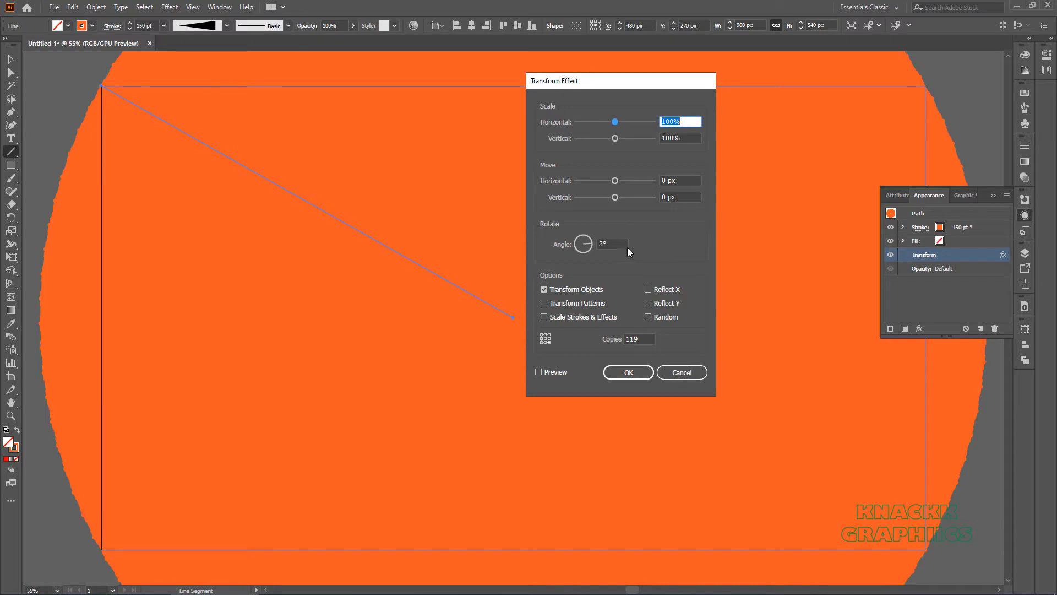
pyautogui.write('15')
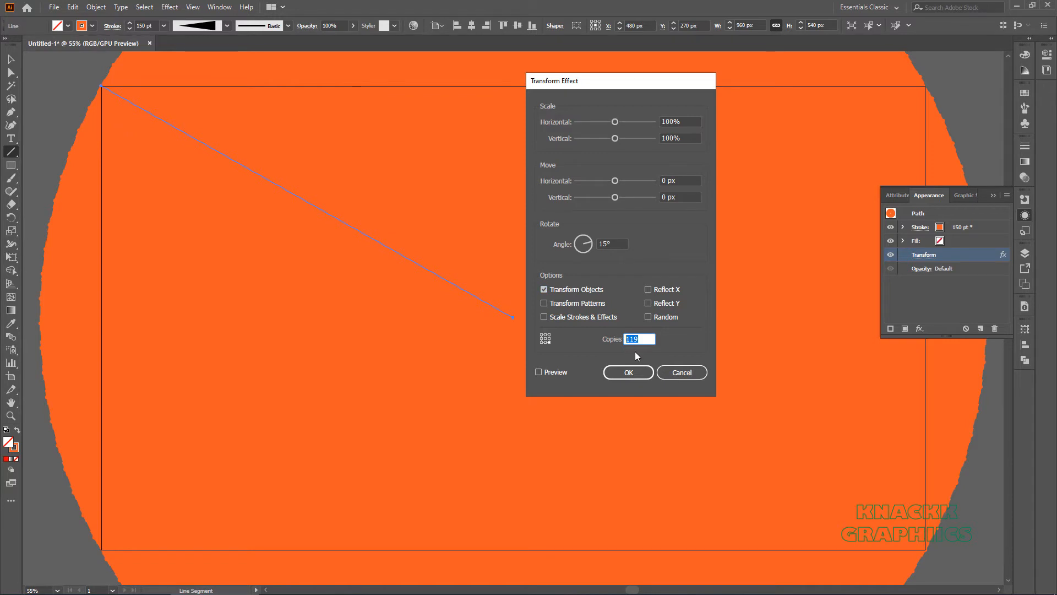
pyautogui.write('23')
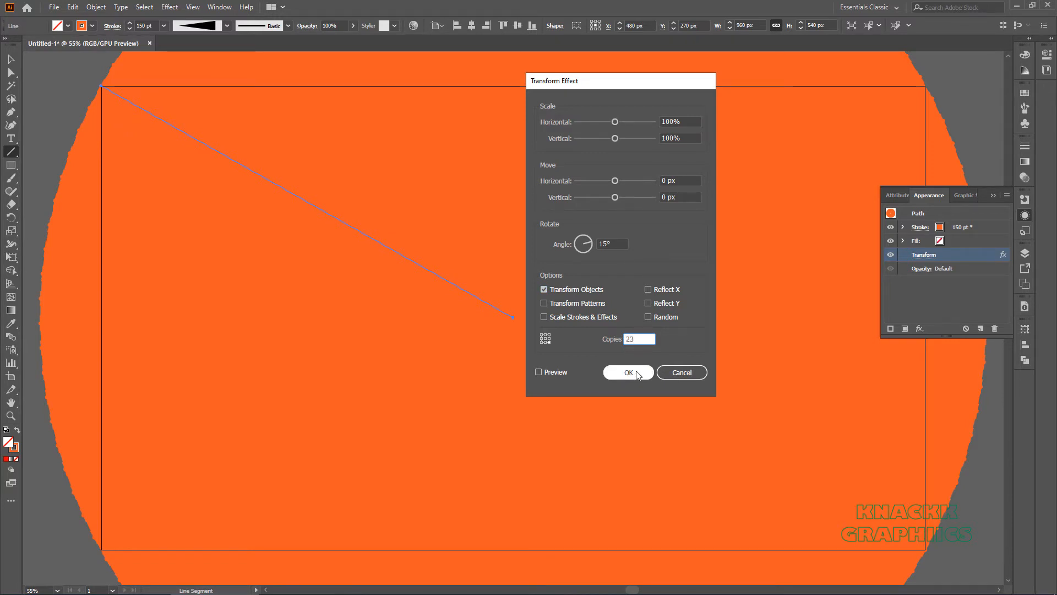
pyautogui.click(627, 372)
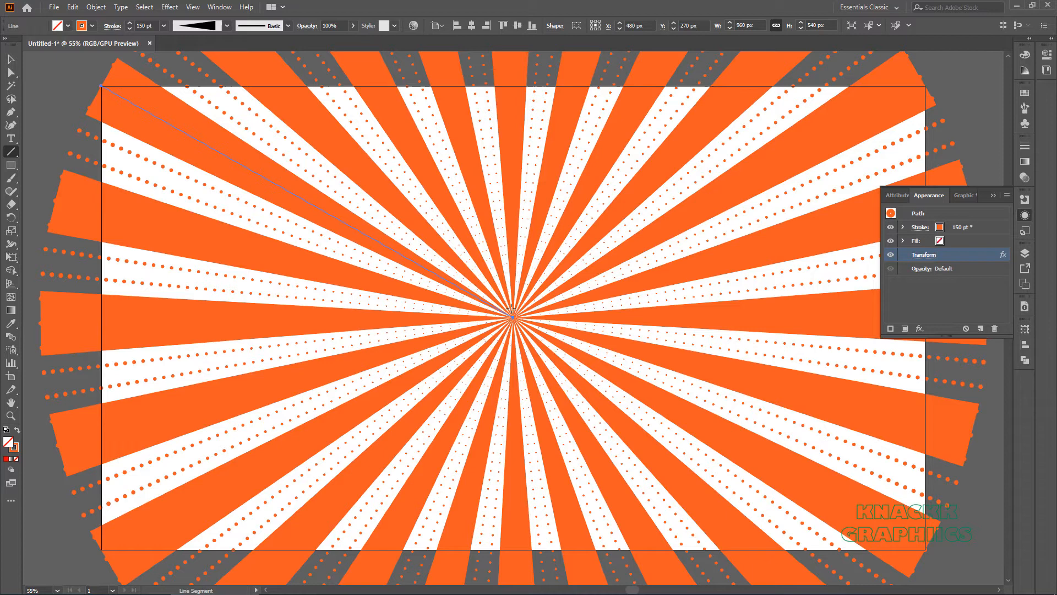
pyautogui.click(330, 26)
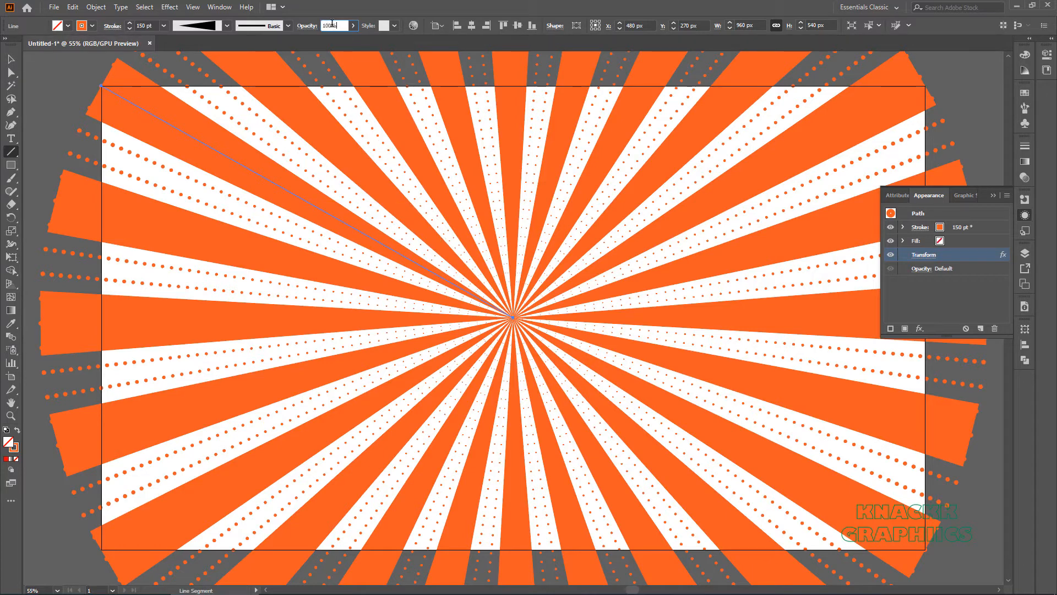
pyautogui.write('48')
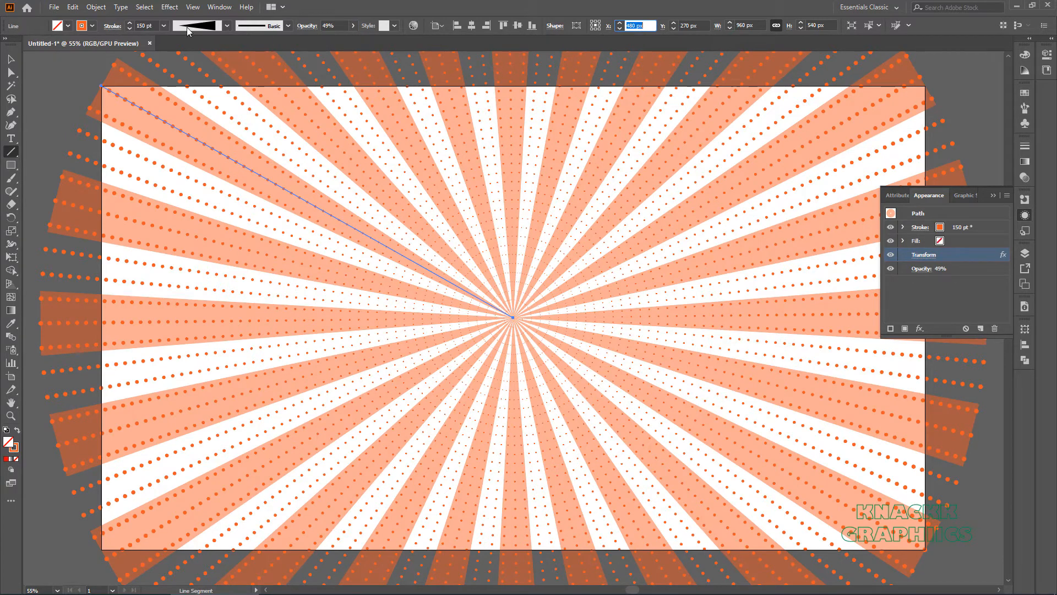
# Step: Make the broad rays' stroke yellow at 130 pt weight
pyautogui.click(71, 7)
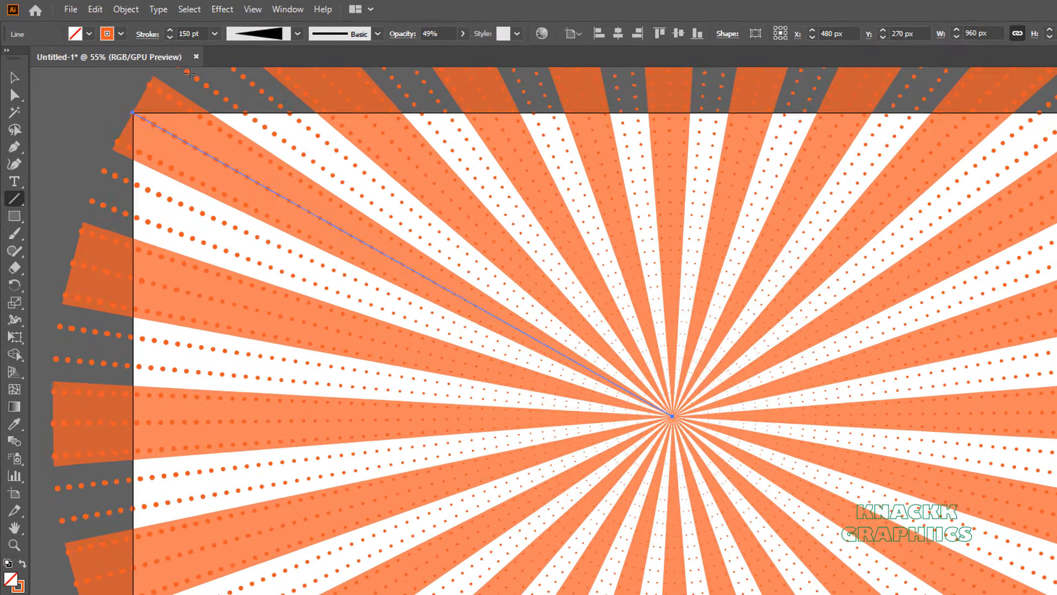
pyautogui.click(88, 33)
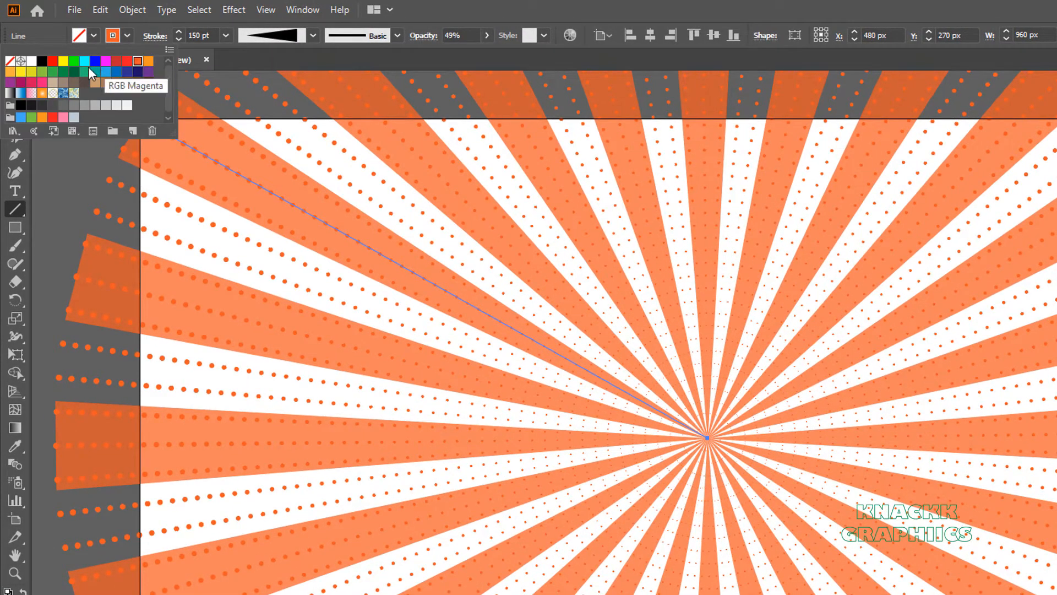
pyautogui.click(20, 72)
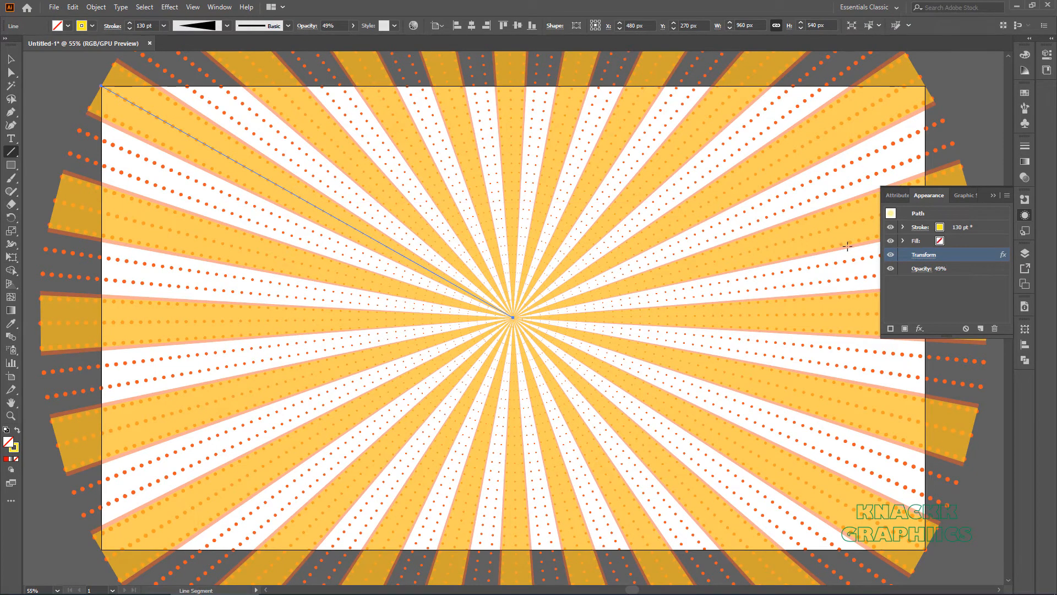
# Step: Change the yellow line's Transform effect angle to 60° for six wide rays
pyautogui.click(923, 255)
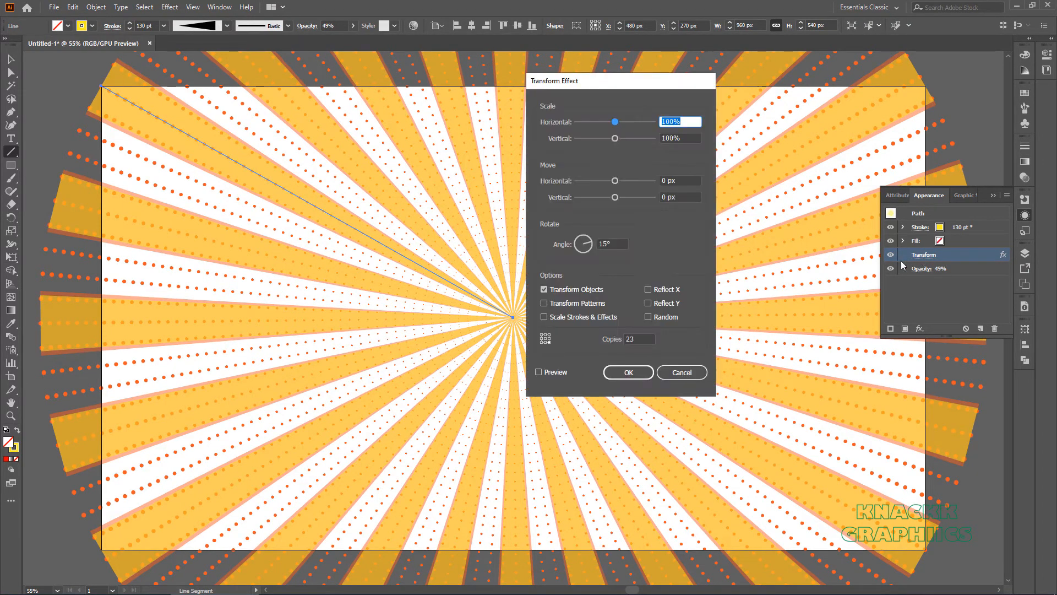
pyautogui.click(611, 244)
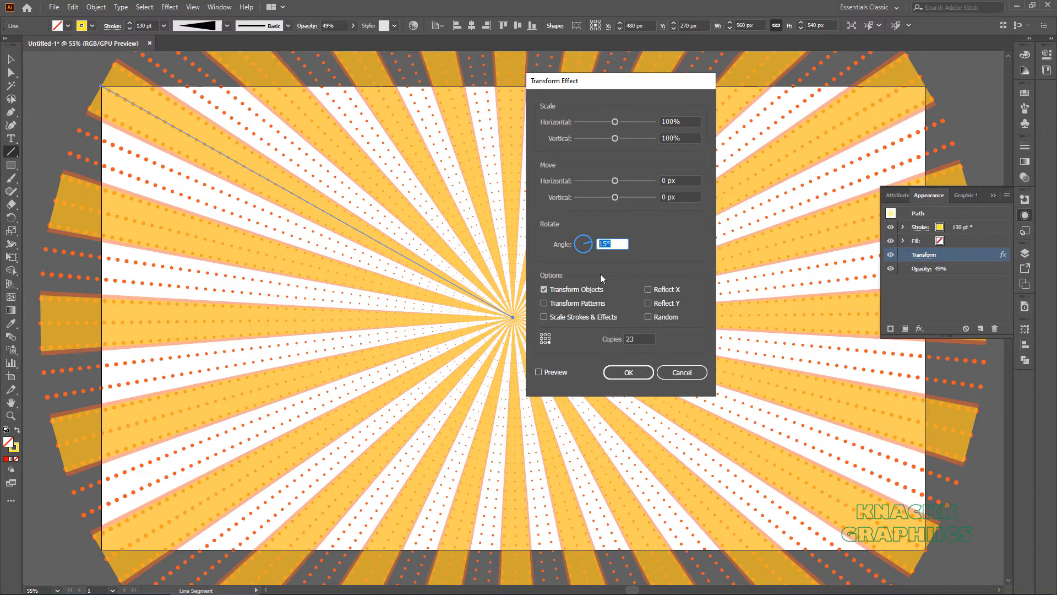
pyautogui.write('60°')
pyautogui.click(640, 339)
pyautogui.write('5')
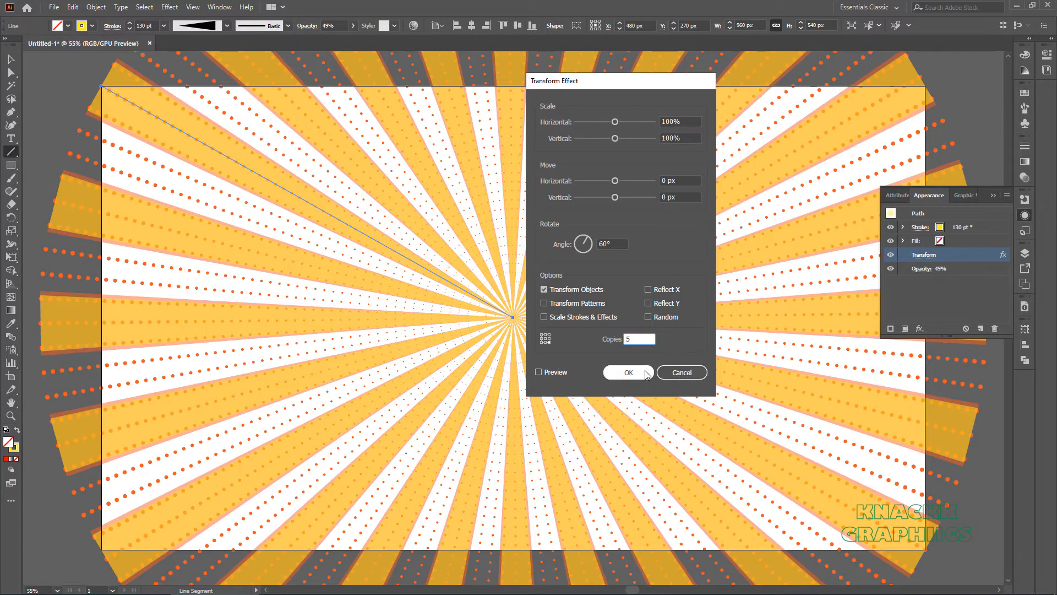
pyautogui.click(628, 372)
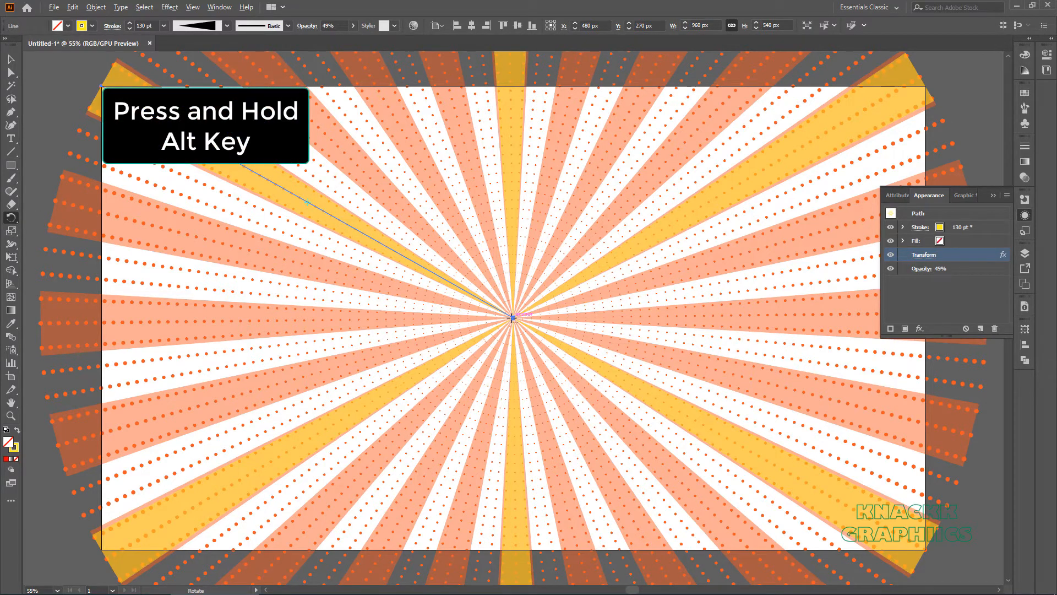
# Step: Rotate the yellow rays 7° around the sunburst centre
pyautogui.click(513, 318)
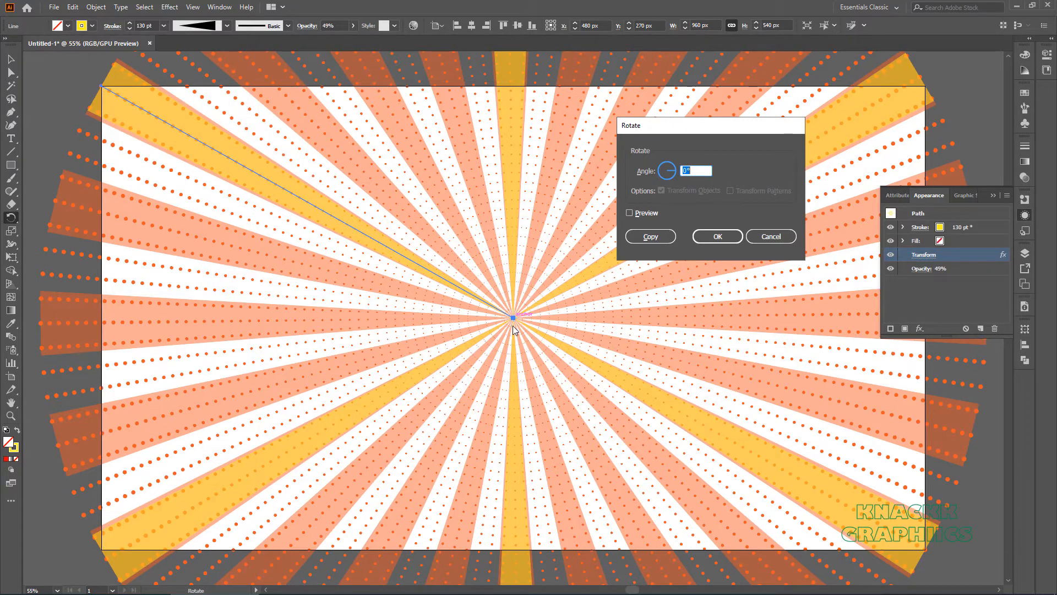
pyautogui.write('7.')
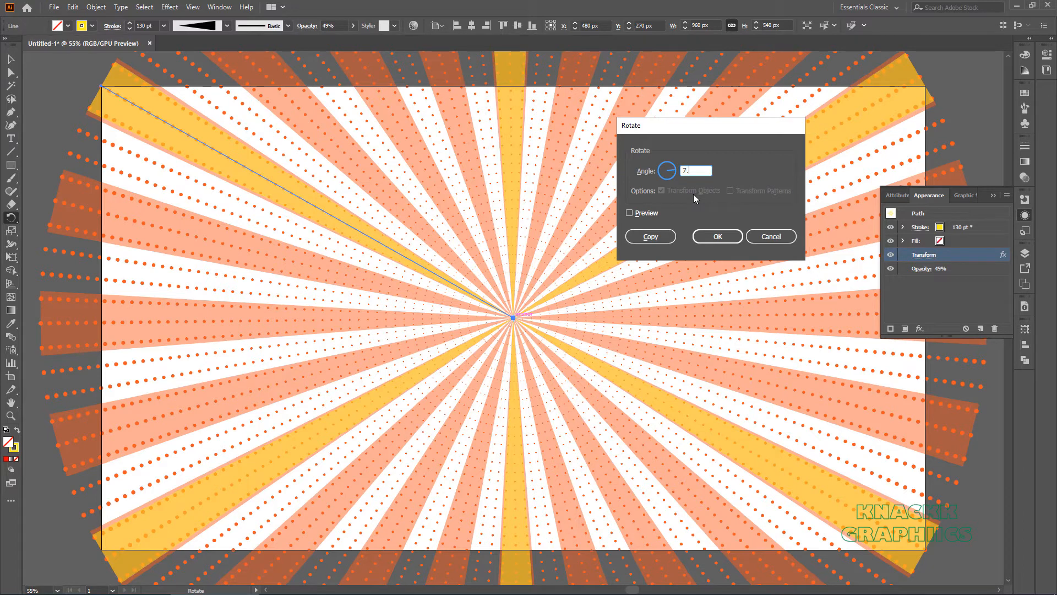
pyautogui.click(716, 236)
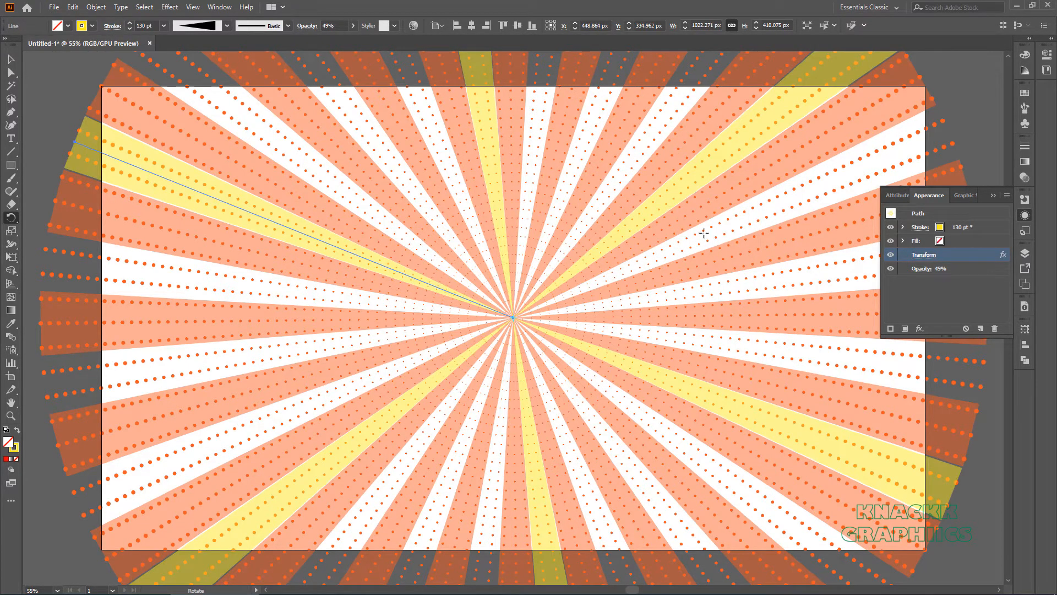
pyautogui.click(11, 165)
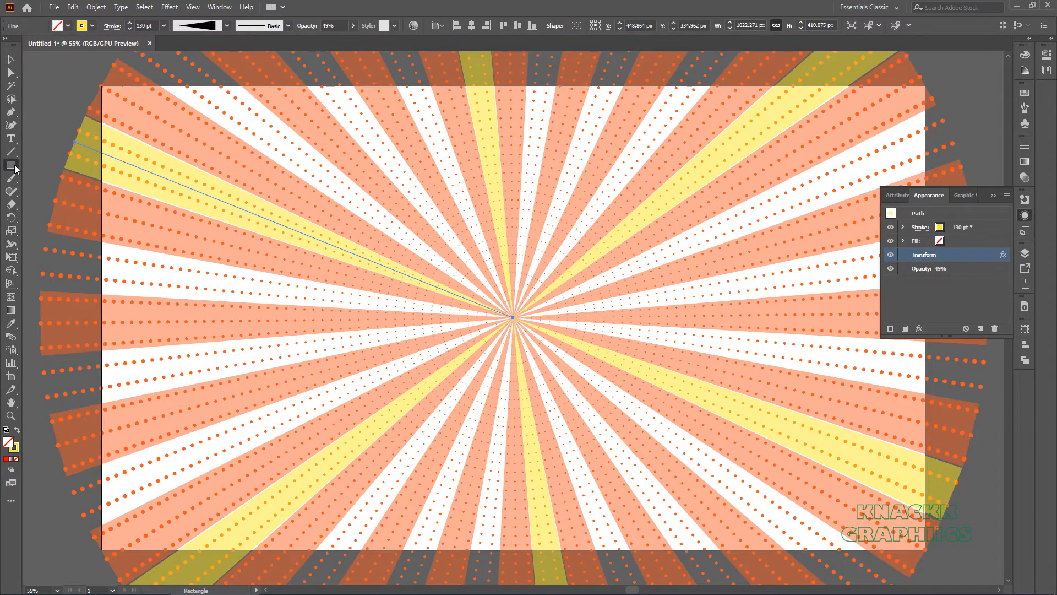
# Step: Create a 1080 × 600 px ellipse centred on the sunburst
pyautogui.click(11, 164)
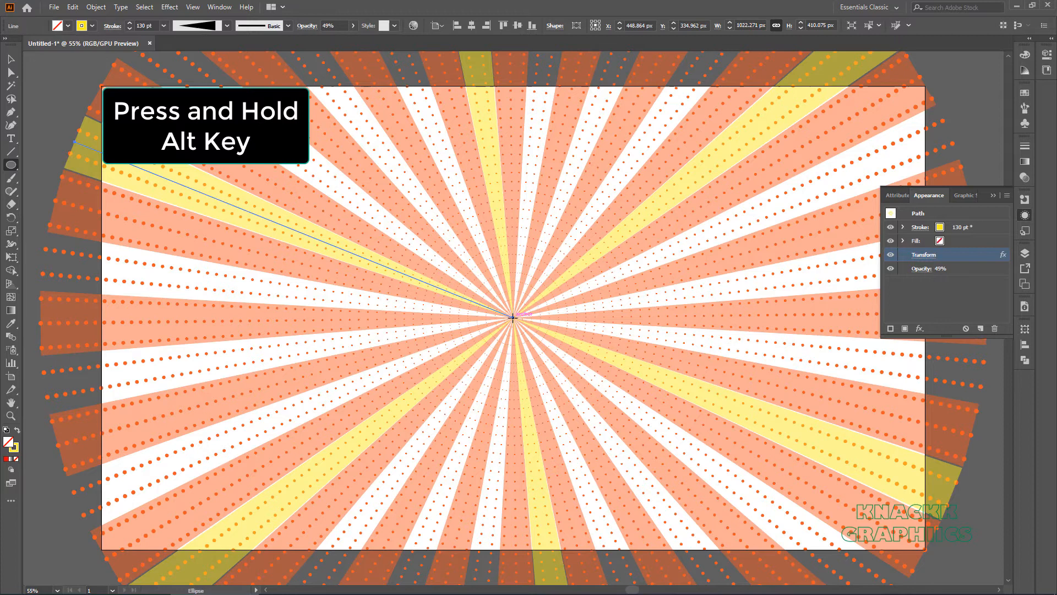
pyautogui.click(513, 318)
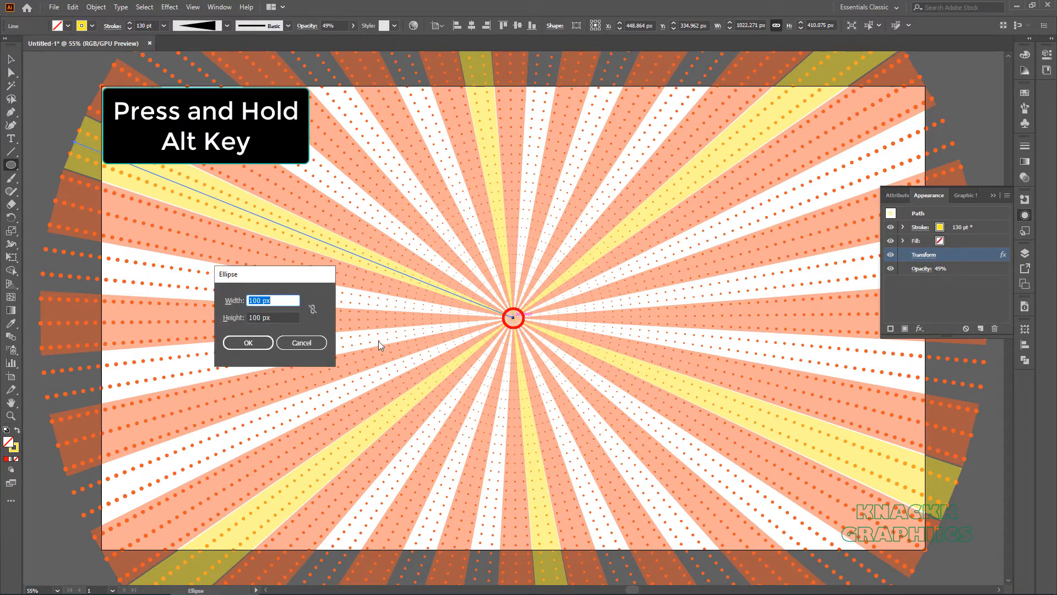
pyautogui.write('108')
pyautogui.click(273, 317)
pyautogui.write('600')
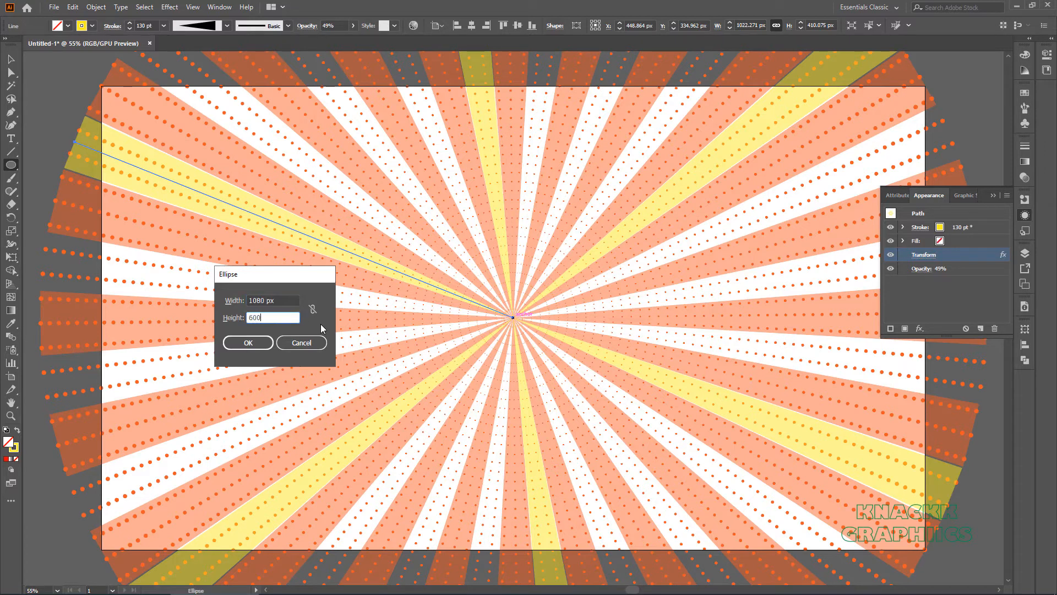
pyautogui.click(247, 343)
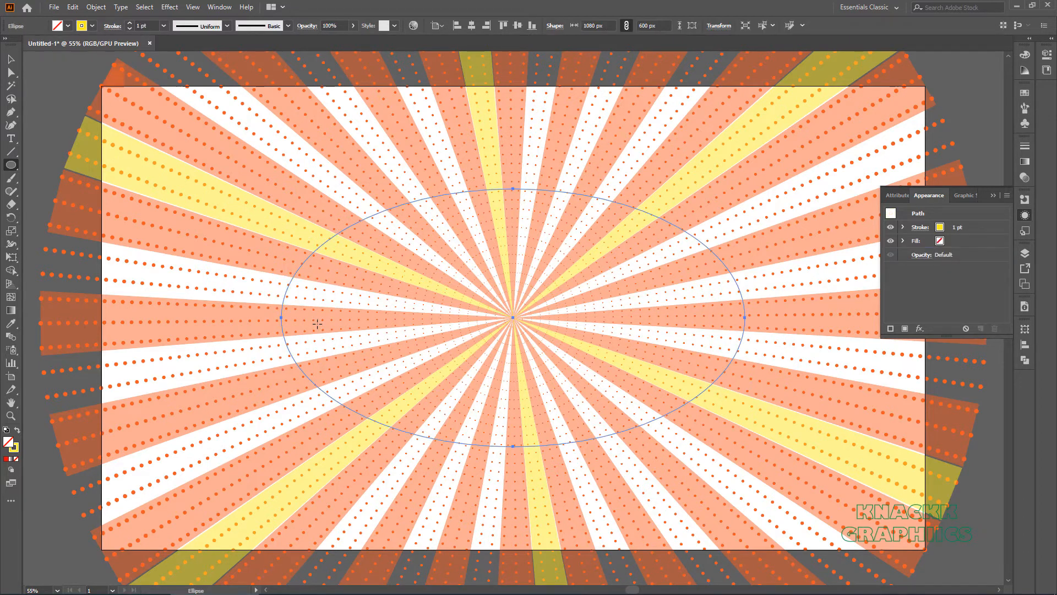
# Step: Give the ellipse a white fill and a 16 pt black outline
pyautogui.click(82, 25)
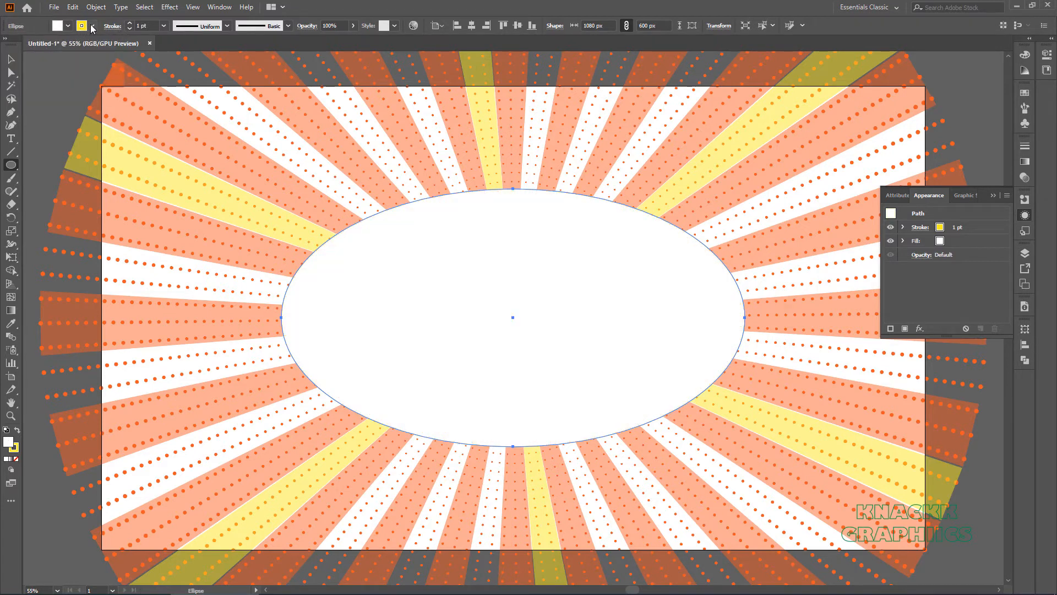
pyautogui.click(82, 26)
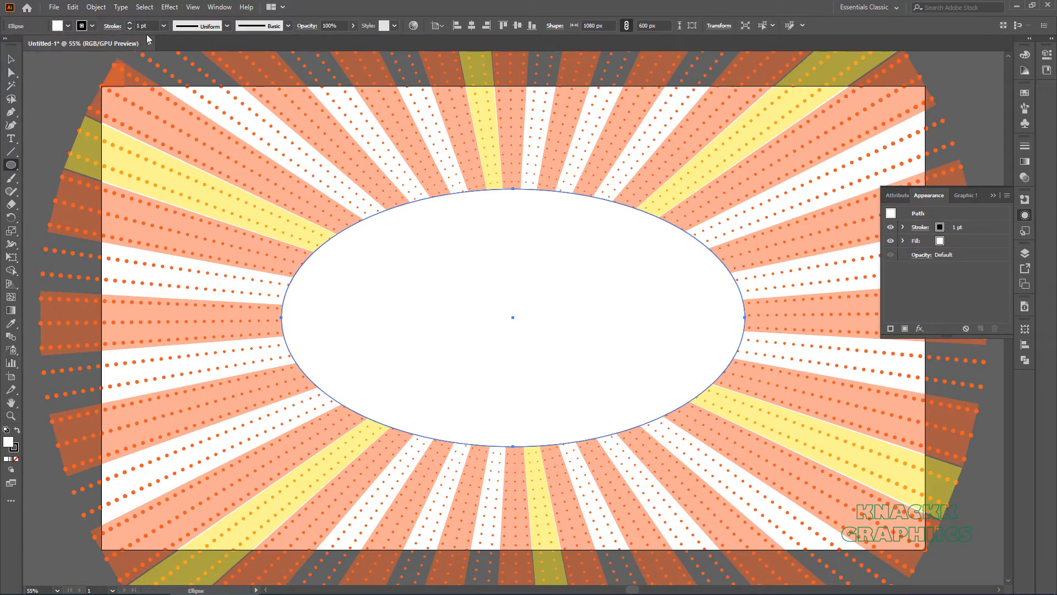
pyautogui.write('16 pt')
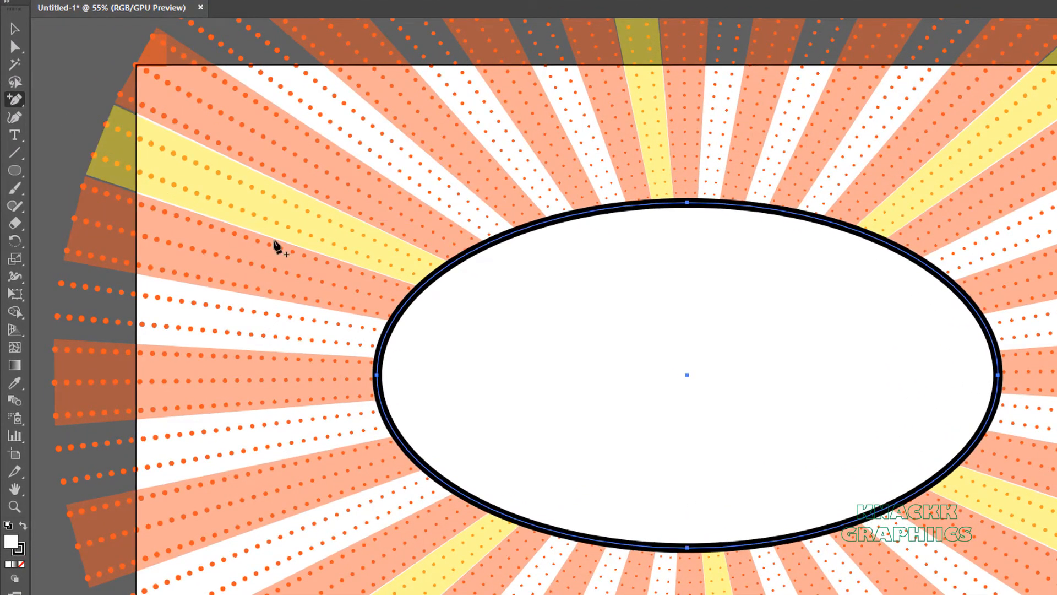
pyautogui.moveTo(435, 282)
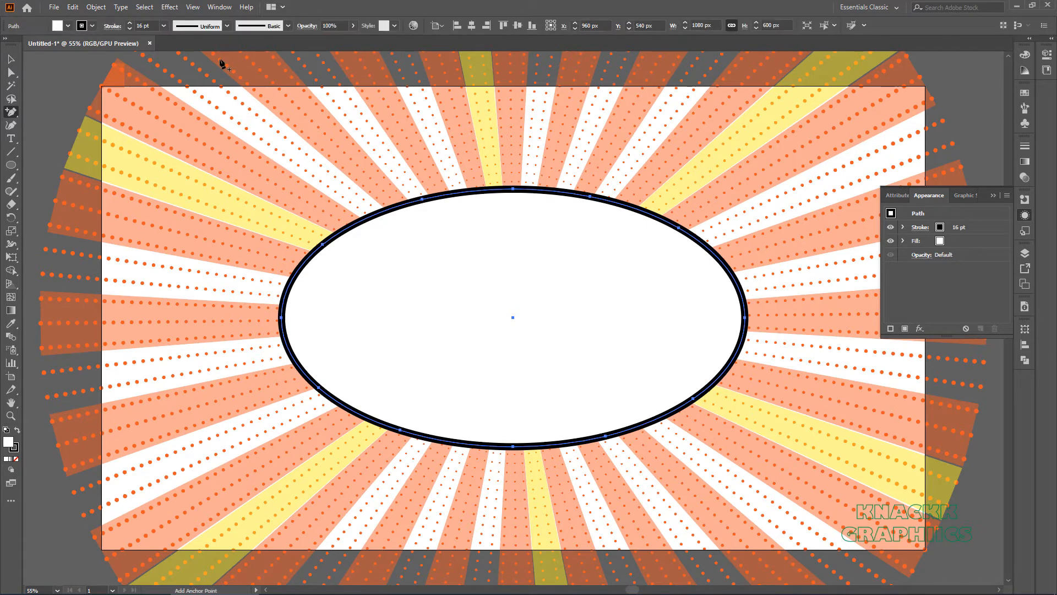
# Step: Open the Effect menu to reach the distortion effects
pyautogui.click(169, 7)
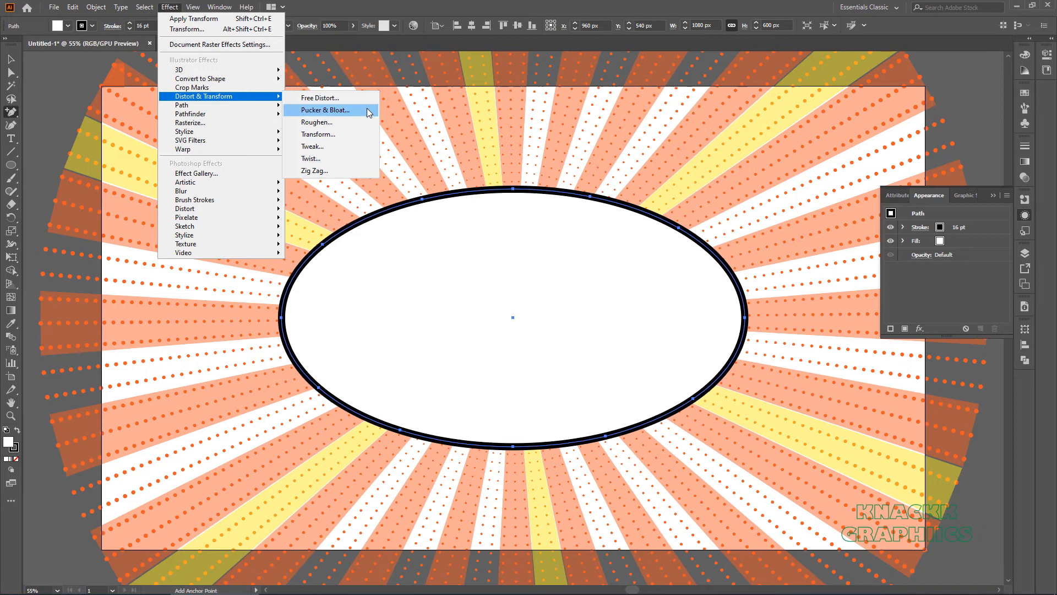
pyautogui.moveTo(367, 115)
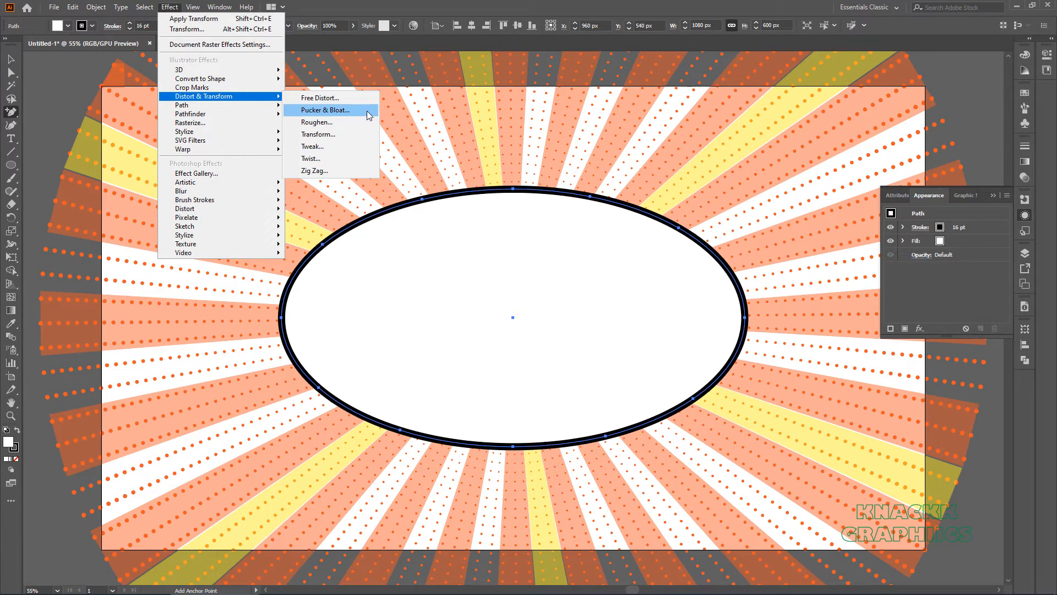
# Step: Apply Pucker & Bloat at -25 to the ellipse
pyautogui.click(326, 110)
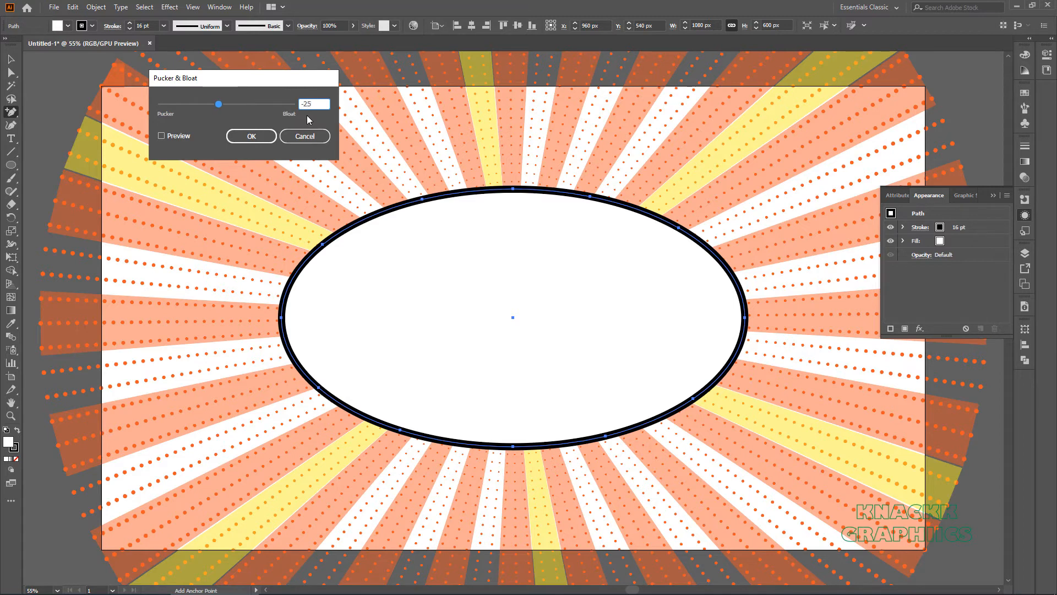
pyautogui.click(252, 135)
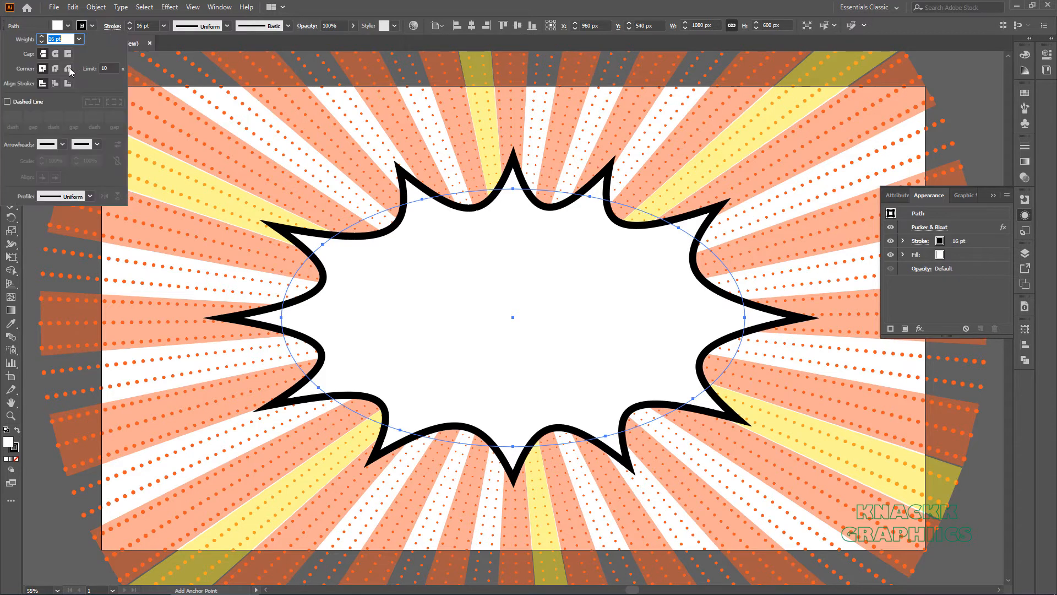
# Step: Give the burst outline round joins, then paste a copy behind with no stroke
pyautogui.click(55, 53)
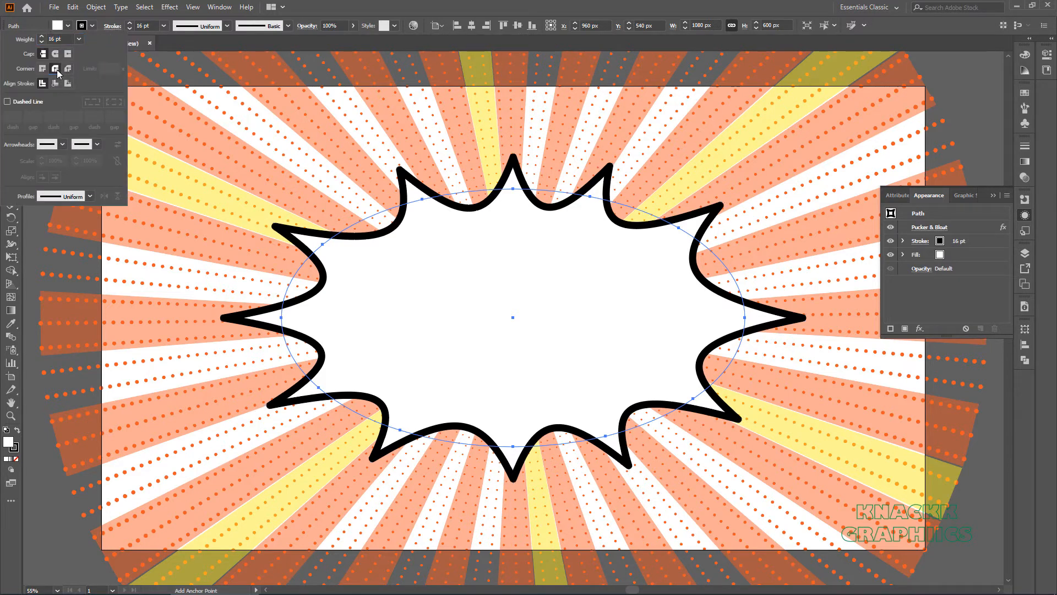
pyautogui.click(72, 6)
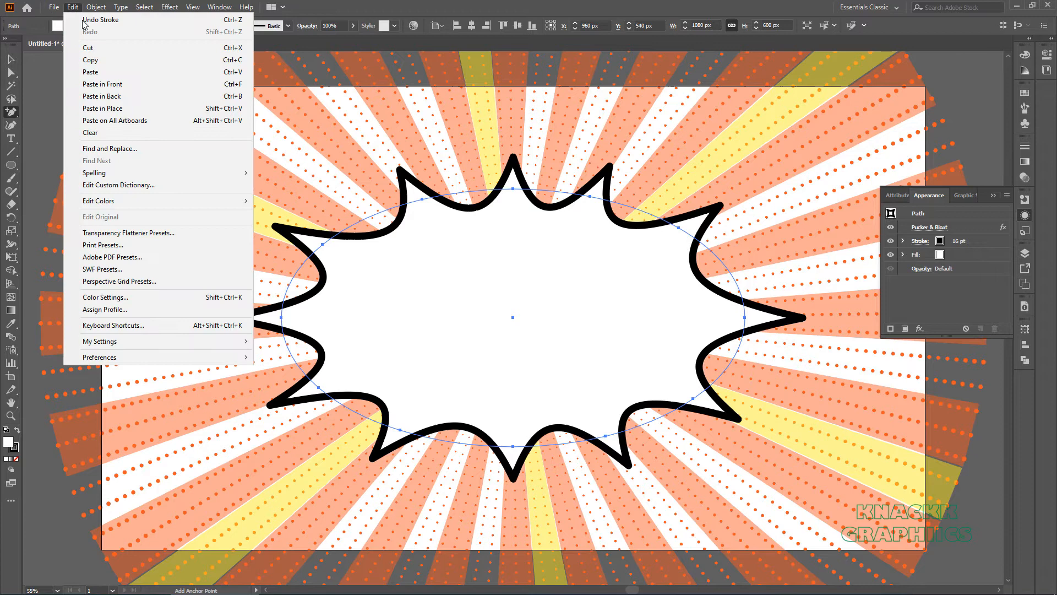
pyautogui.click(71, 6)
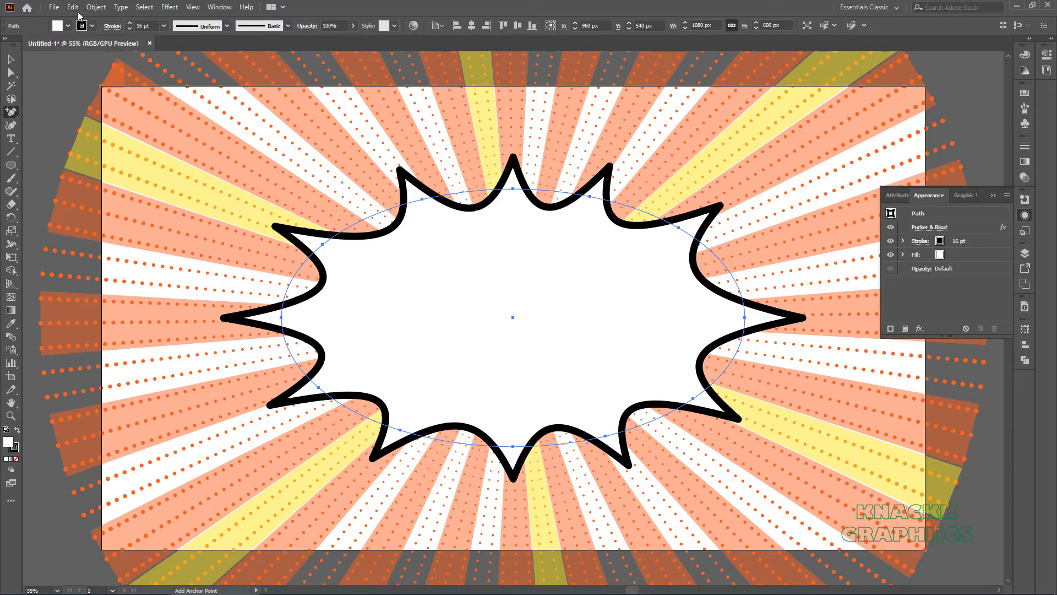
pyautogui.click(72, 7)
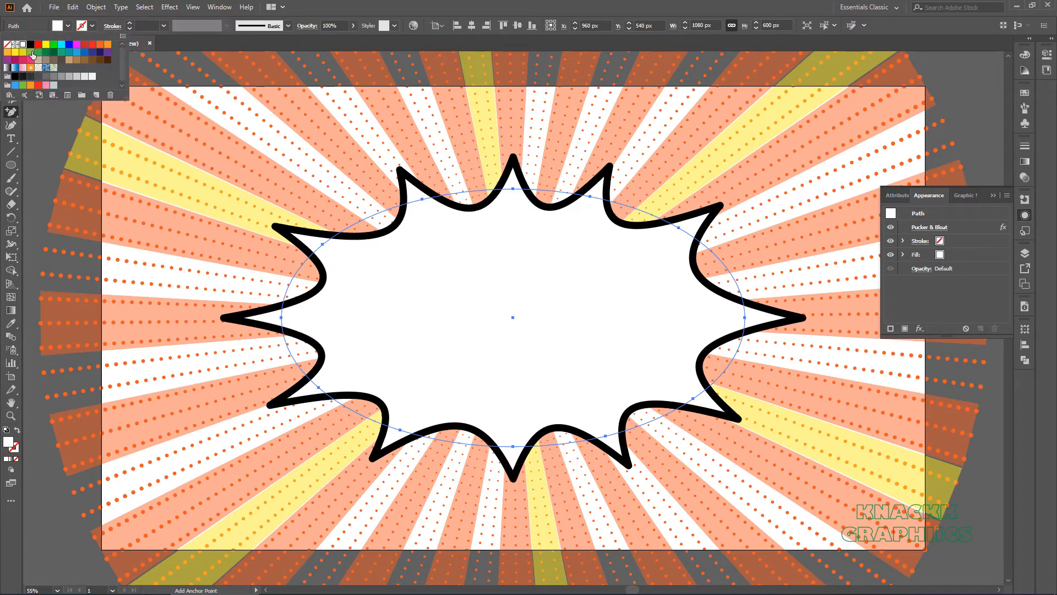
pyautogui.click(54, 44)
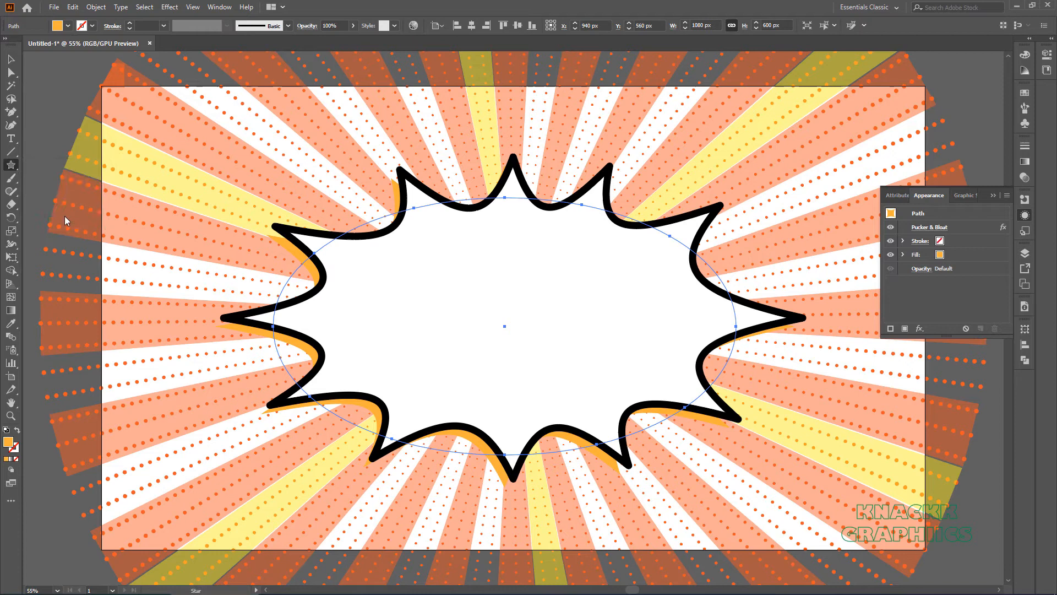
pyautogui.moveTo(300, 162)
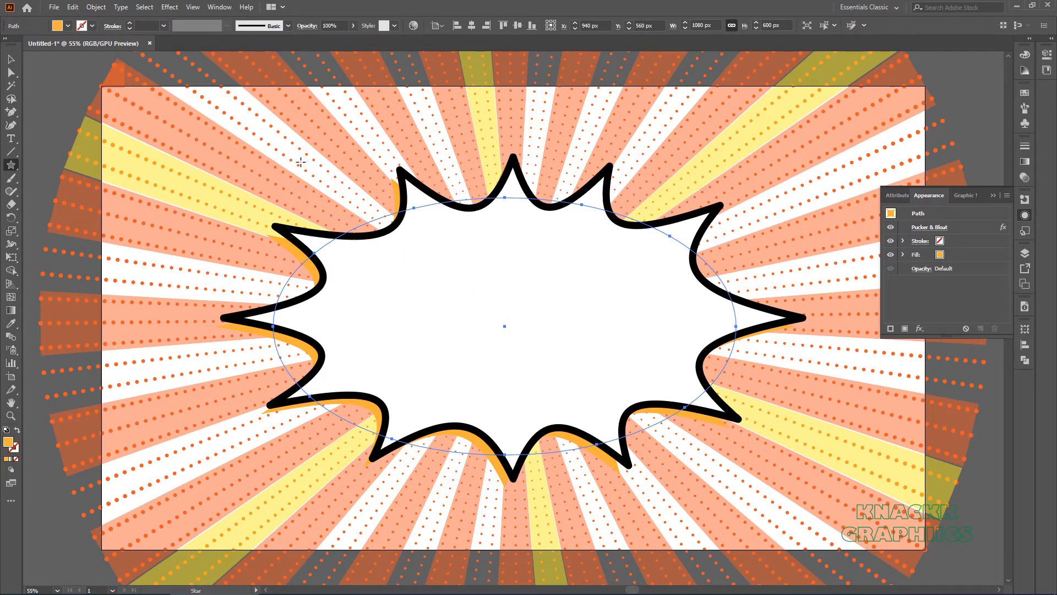
# Step: Draw small blue-filled stars around the burst, starting at the upper left
pyautogui.moveTo(301, 162); pyautogui.dragTo(310, 168)
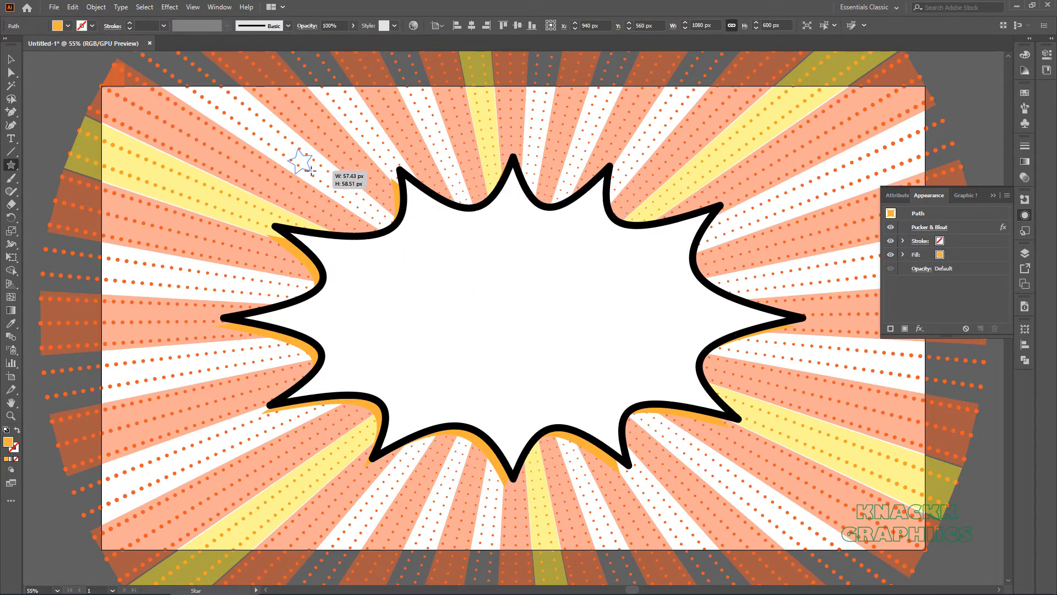
pyautogui.click(60, 26)
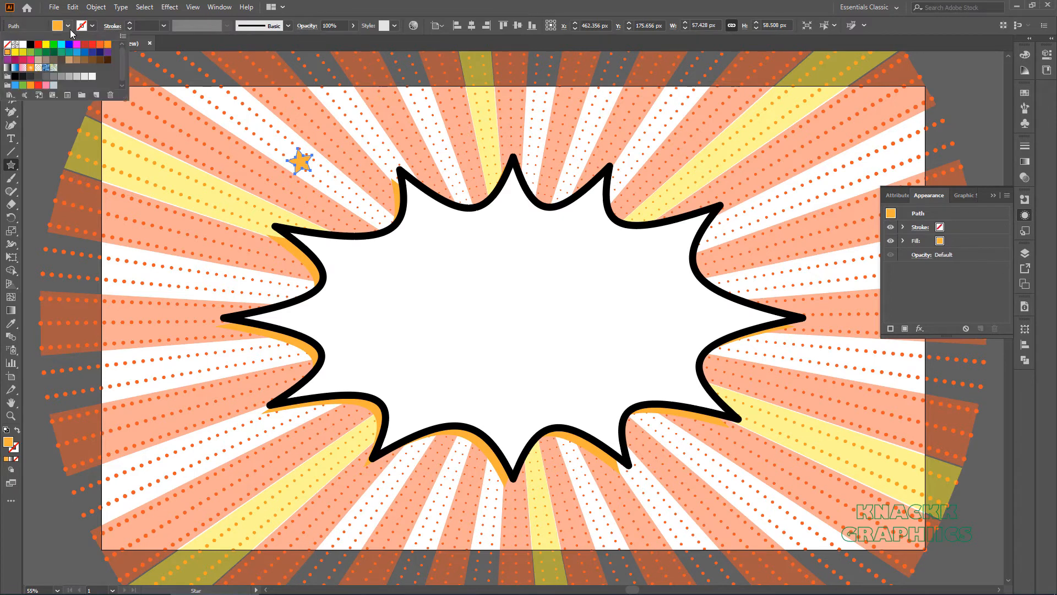
pyautogui.click(75, 53)
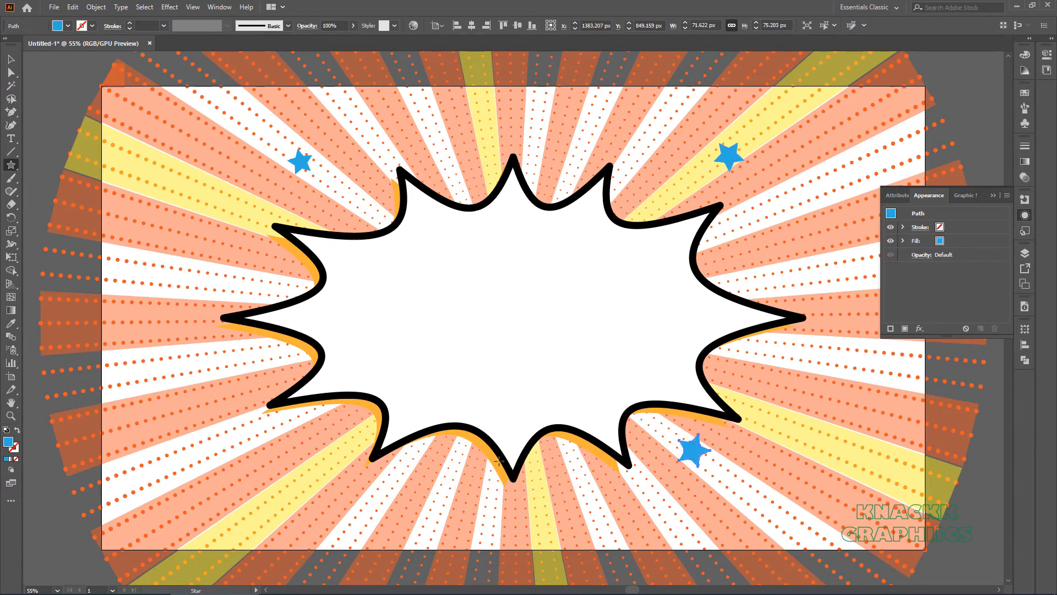
pyautogui.moveTo(693, 450); pyautogui.dragTo(322, 455)
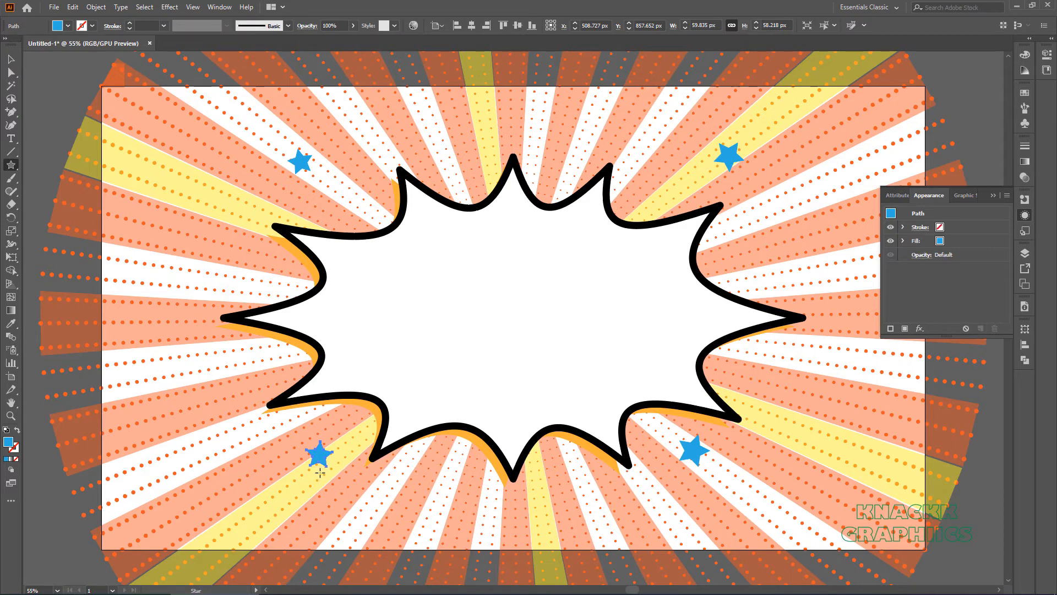
pyautogui.moveTo(615, 296)
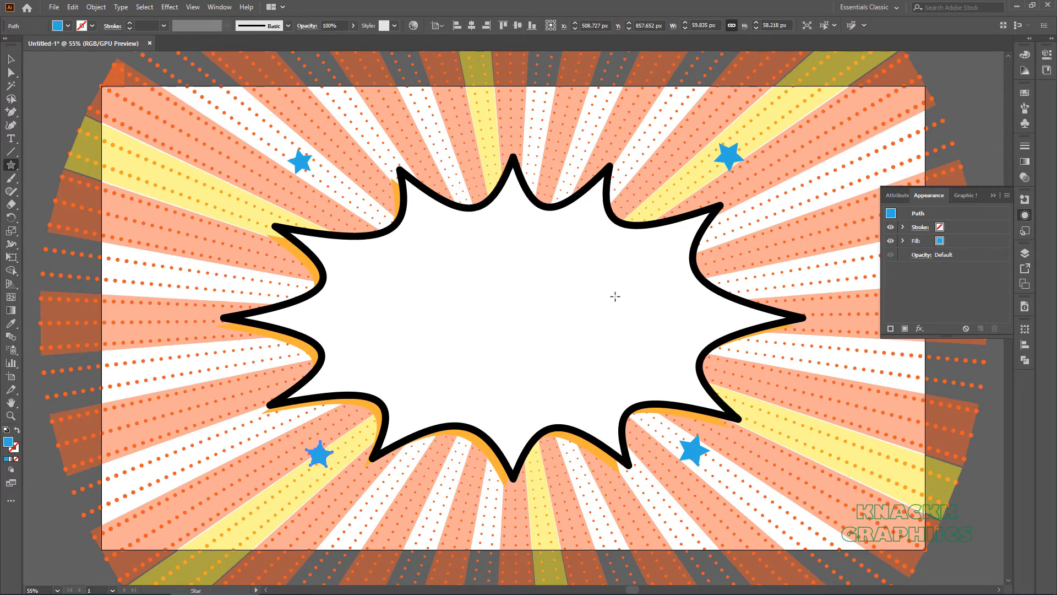
pyautogui.moveTo(825, 25)
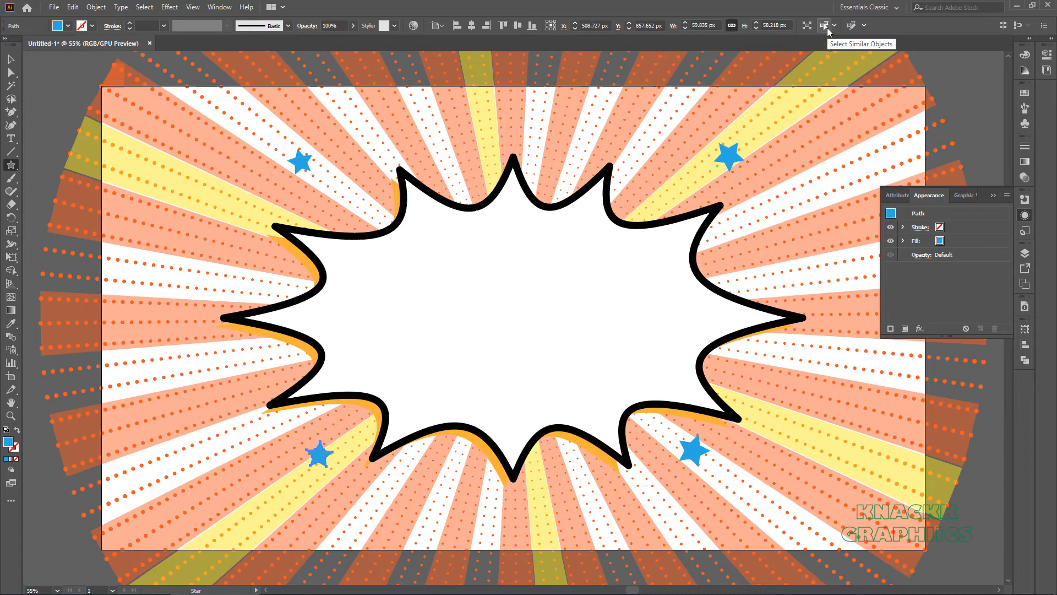
# Step: Select all stars, give them a 5 pt black stroke, and tilt individual stars
pyautogui.click(825, 25)
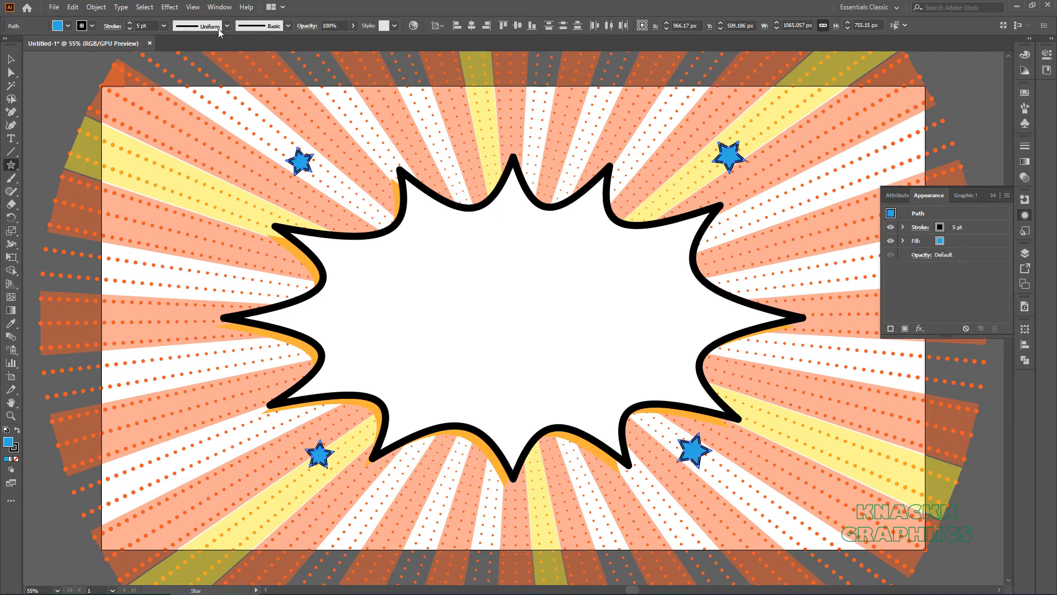
pyautogui.click(228, 26)
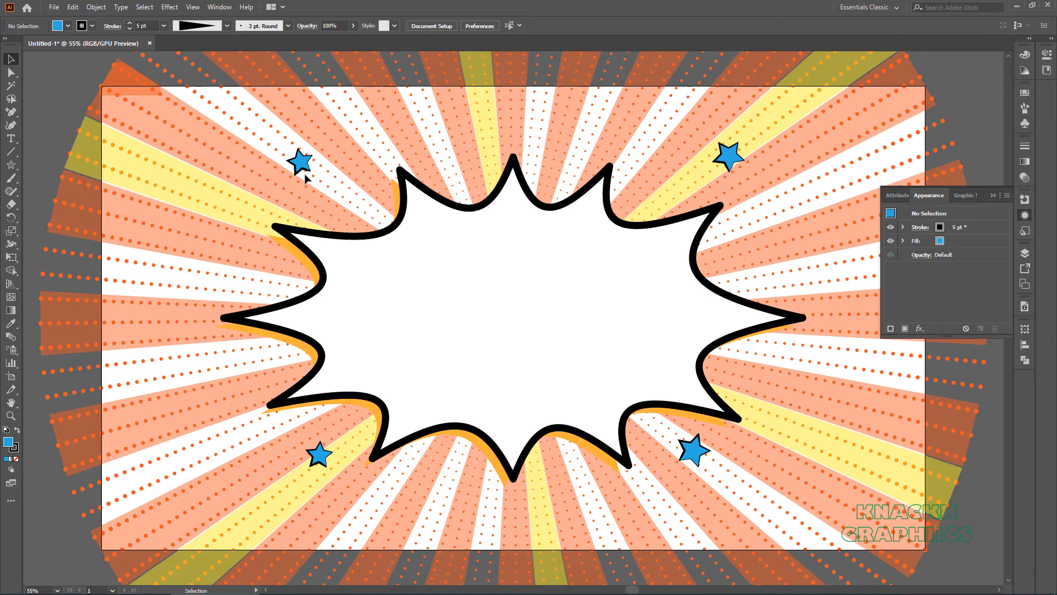
pyautogui.moveTo(74, 142); pyautogui.dragTo(513, 317)
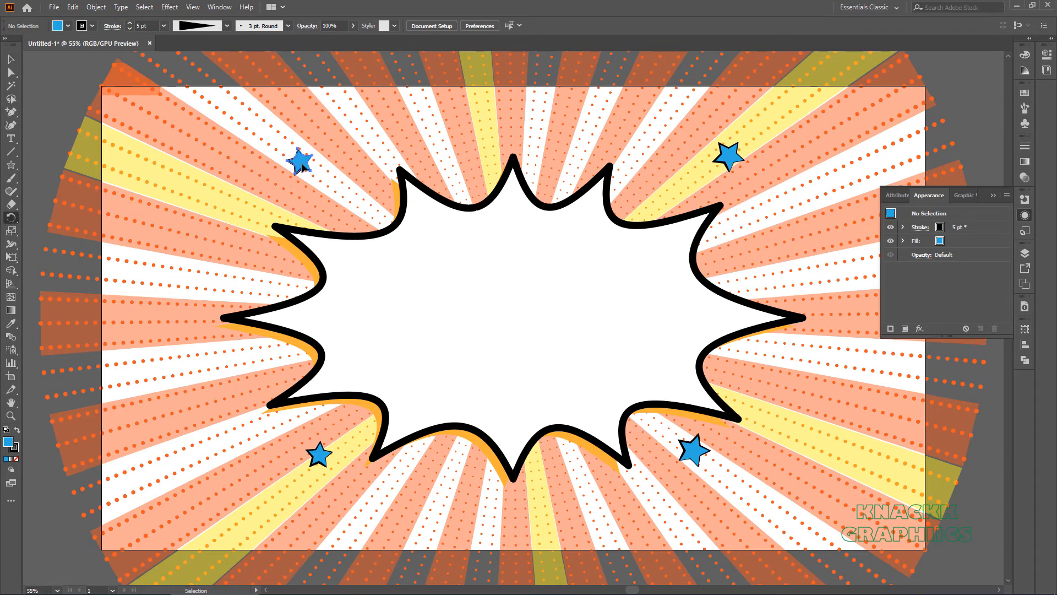
pyautogui.click(299, 162)
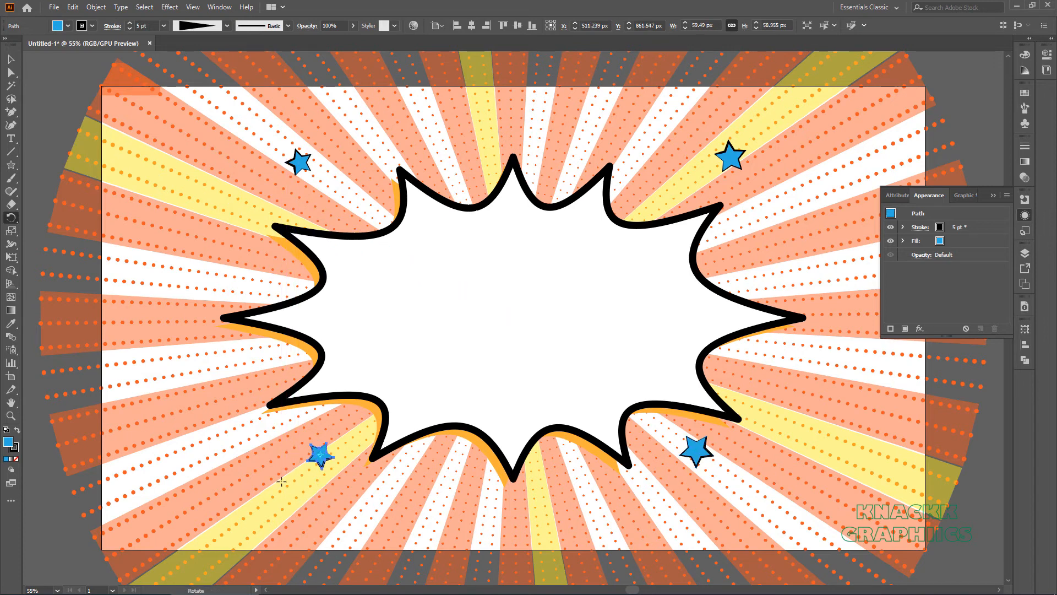
pyautogui.moveTo(192, 354)
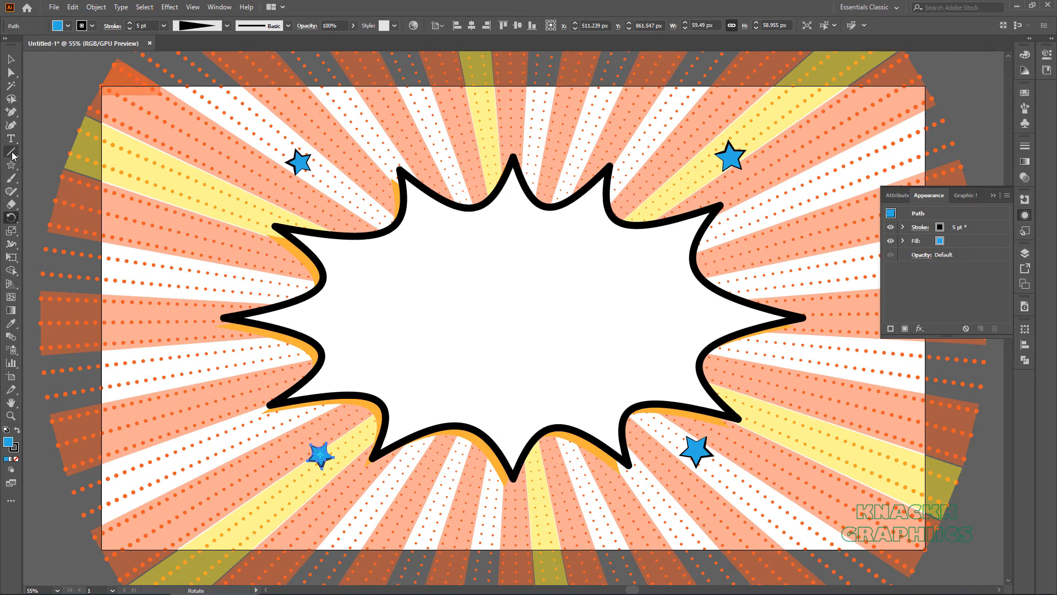
# Step: Draw trail lines from the stars toward the bubble, 8 pt with a tapered width profile
pyautogui.moveTo(316, 174); pyautogui.dragTo(742, 172)
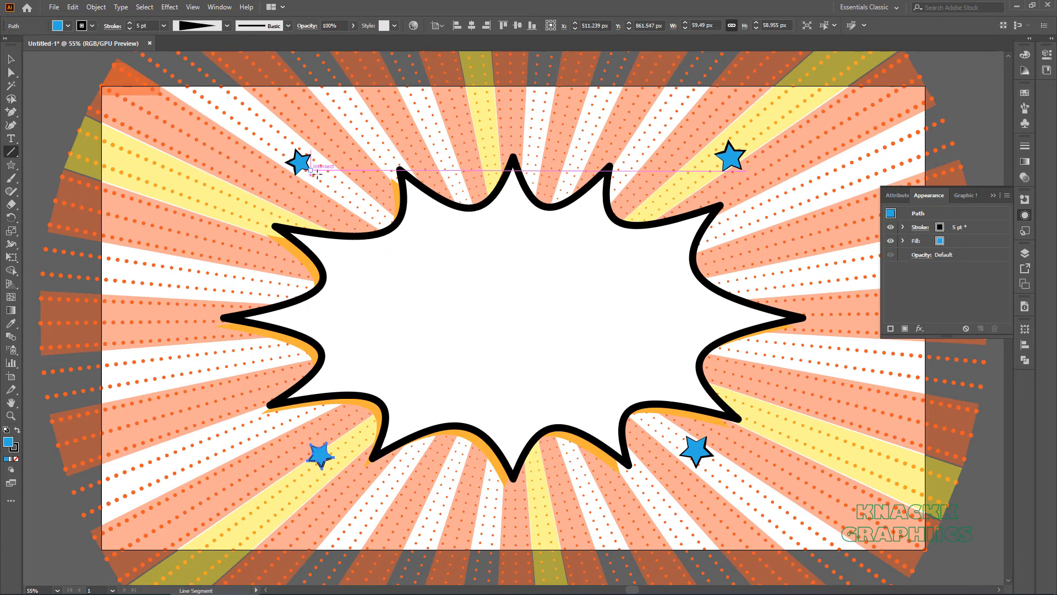
pyautogui.moveTo(311, 168); pyautogui.dragTo(354, 202)
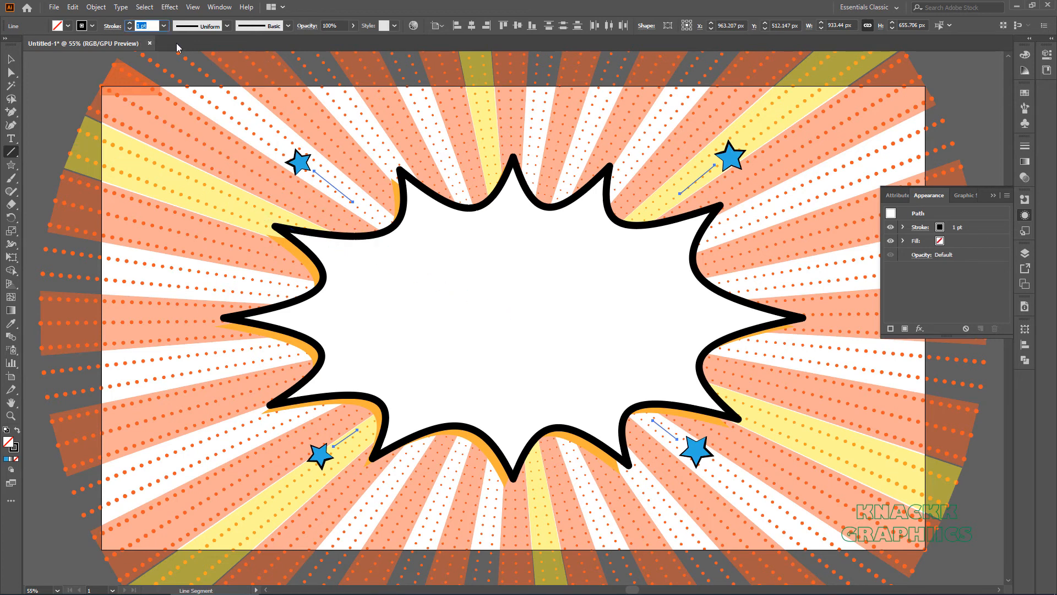
pyautogui.write('8 pt')
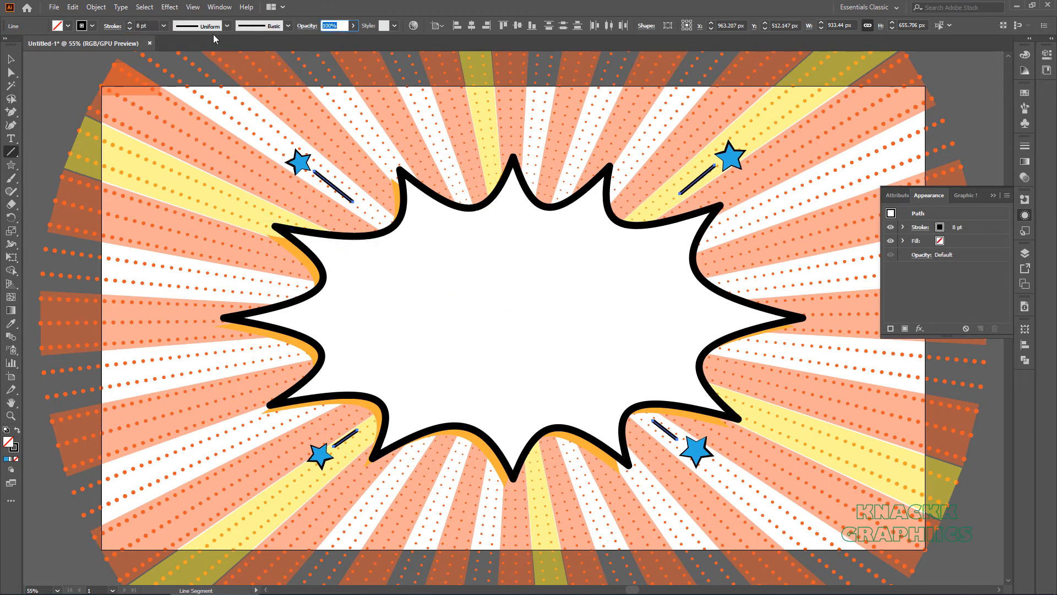
pyautogui.click(228, 26)
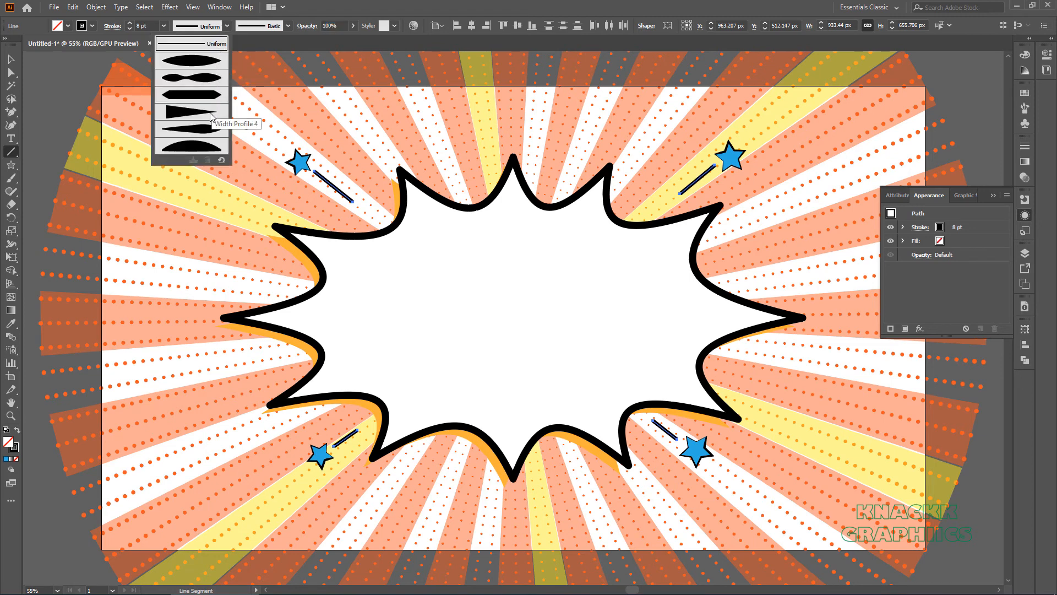
pyautogui.click(191, 108)
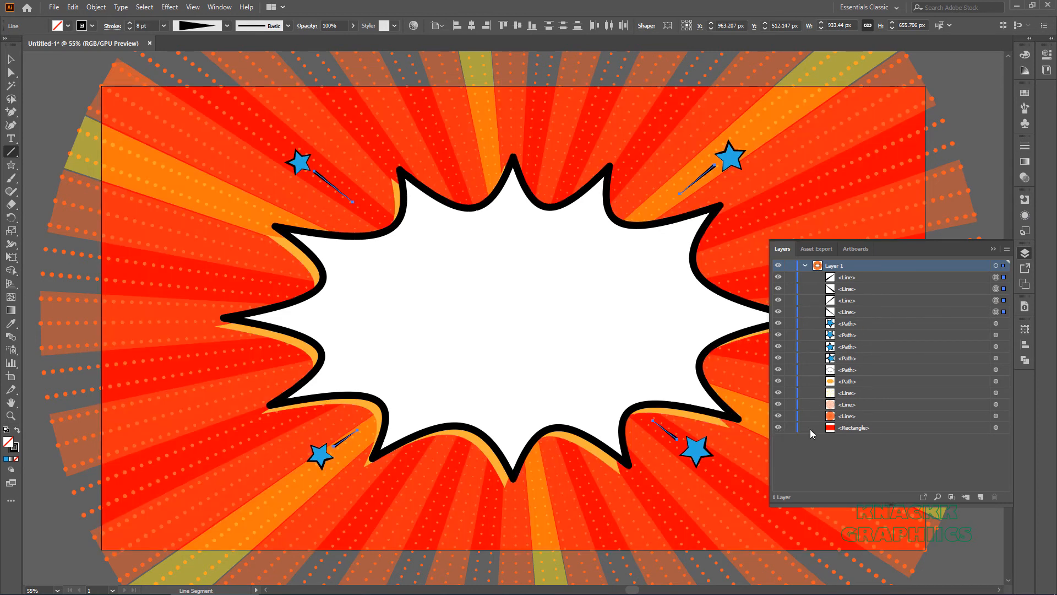
# Step: Close the Layers panel
pyautogui.click(1023, 253)
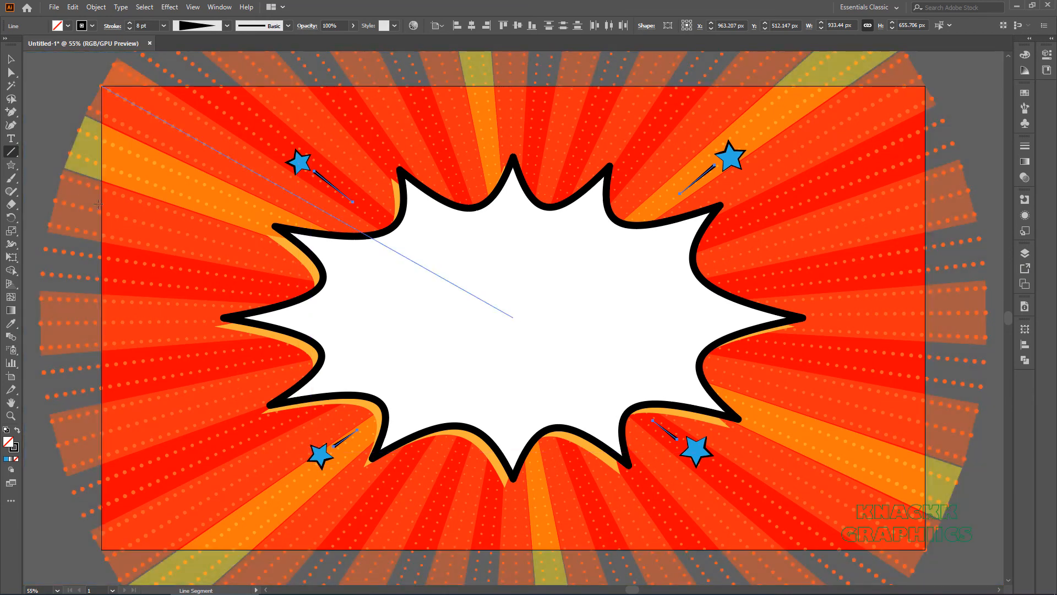
# Step: Add a 1920 × 1080 rectangle, select everything, and make a clipping mask
pyautogui.click(11, 165)
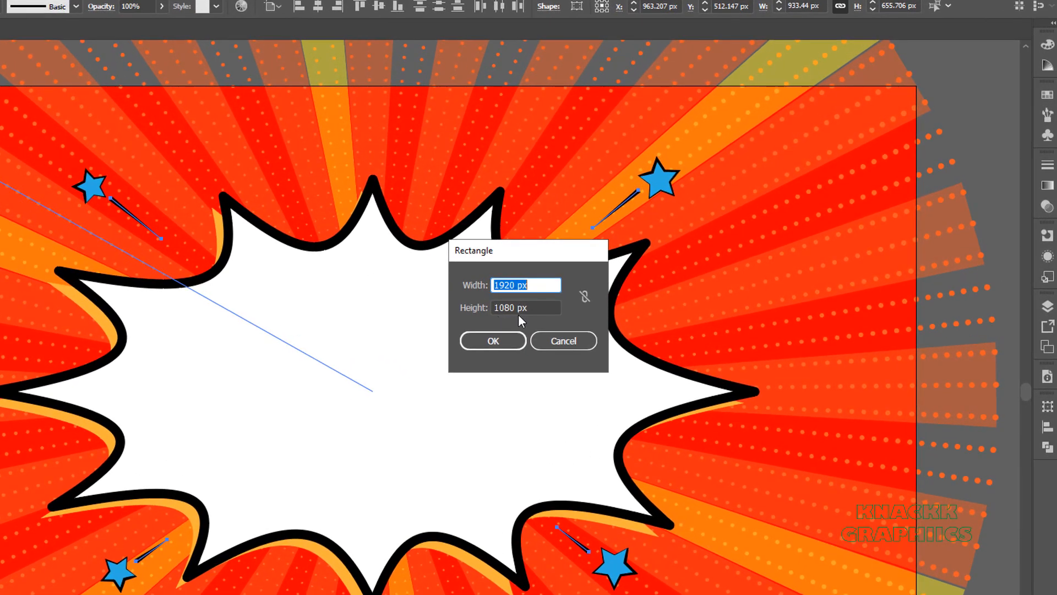
pyautogui.click(491, 340)
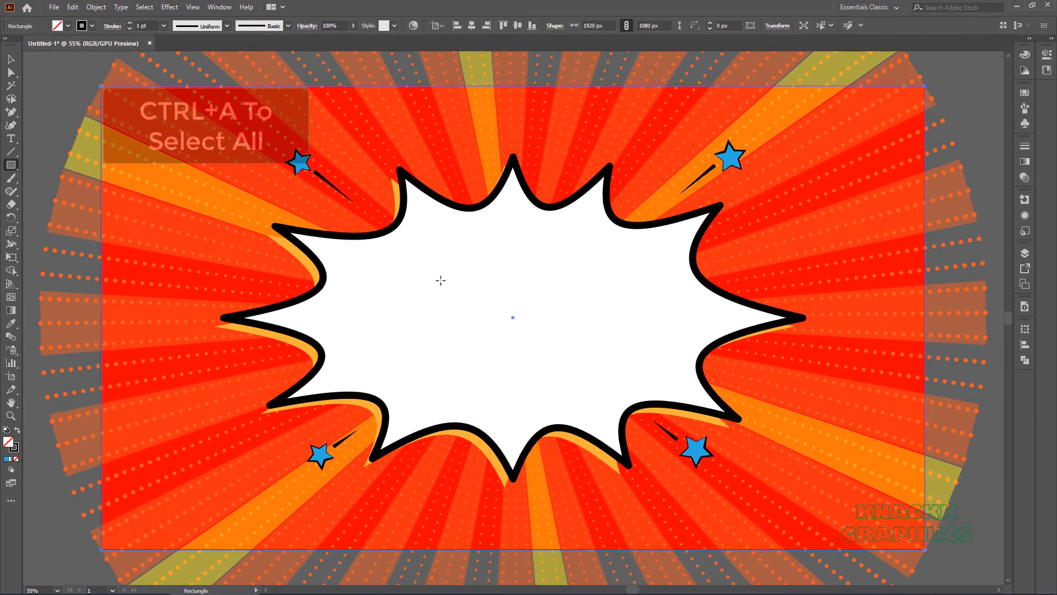
pyautogui.press('ctrl+a')
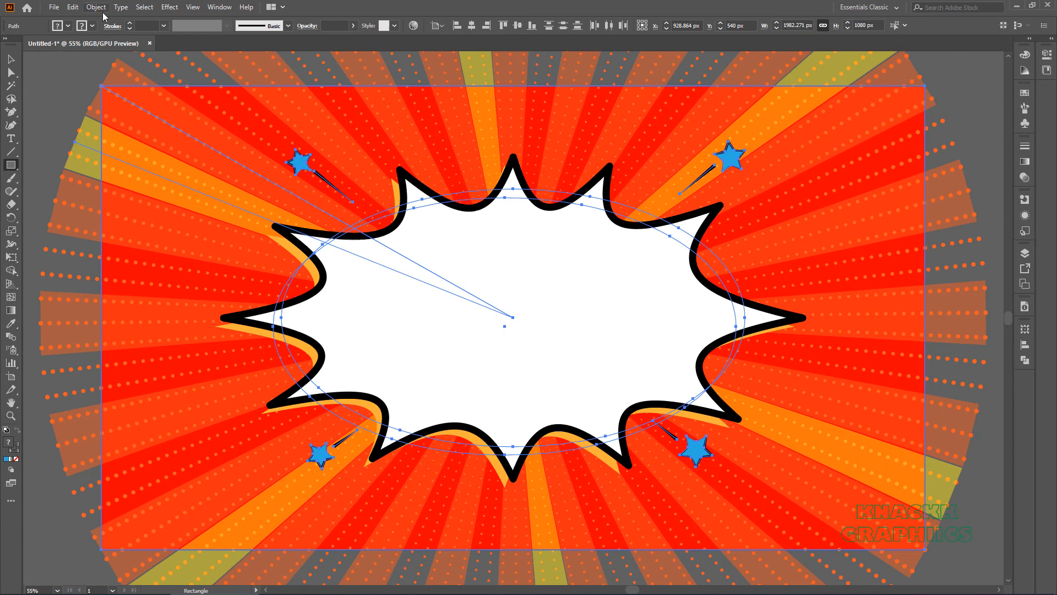
pyautogui.click(96, 6)
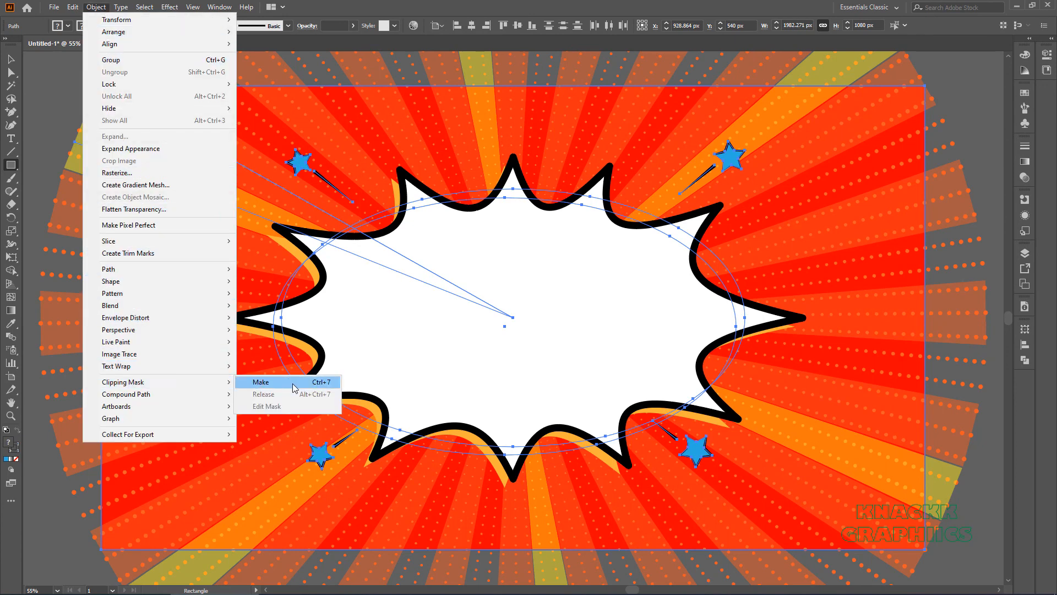
pyautogui.click(261, 381)
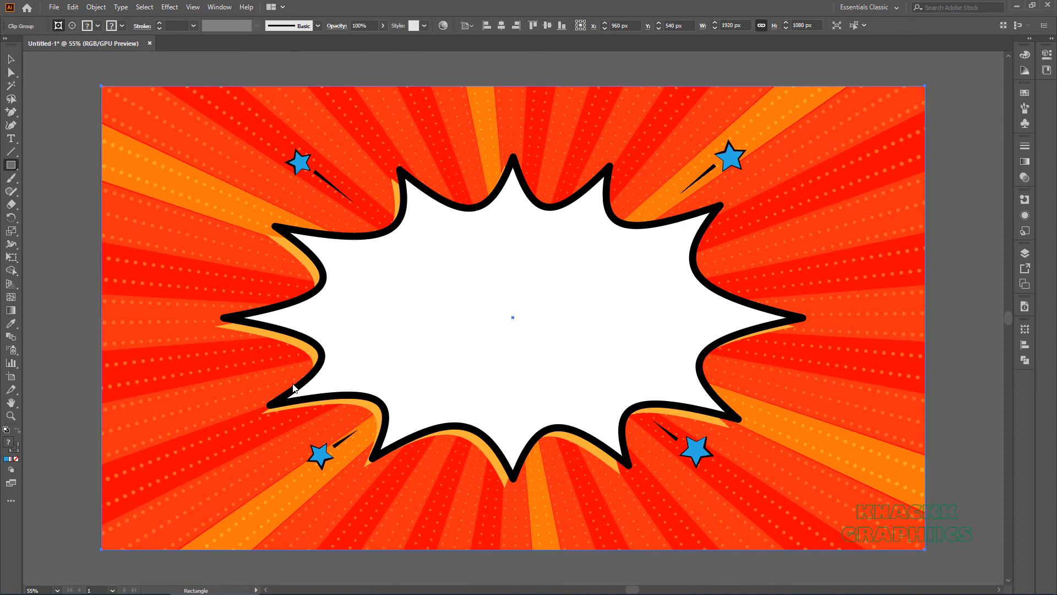